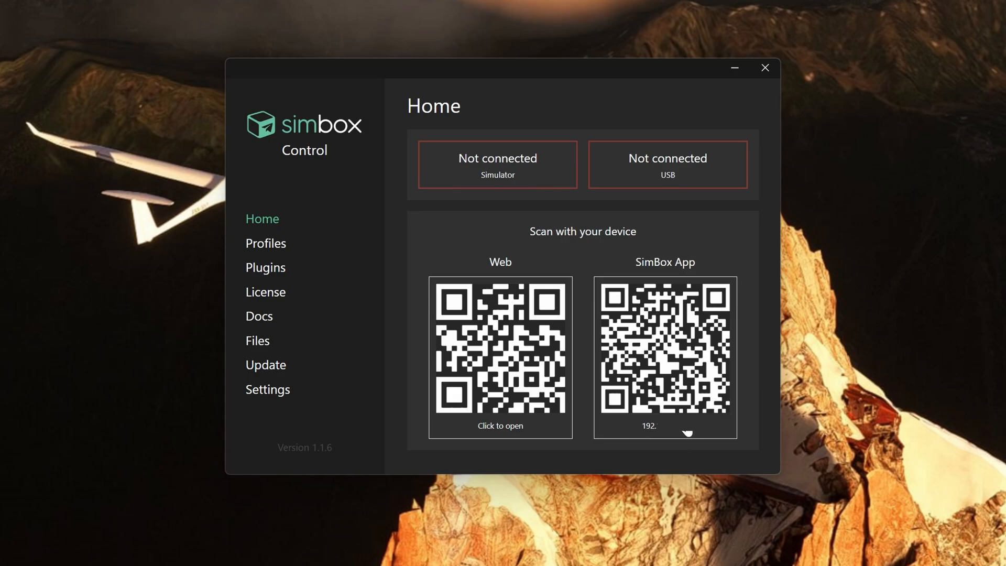
pyautogui.moveTo(661, 441)
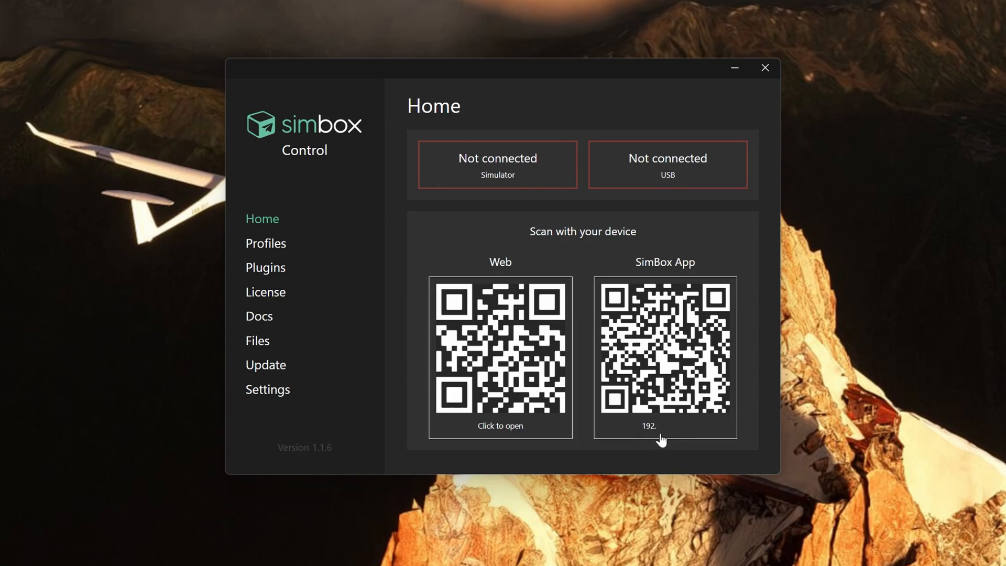
pyautogui.moveTo(651, 547)
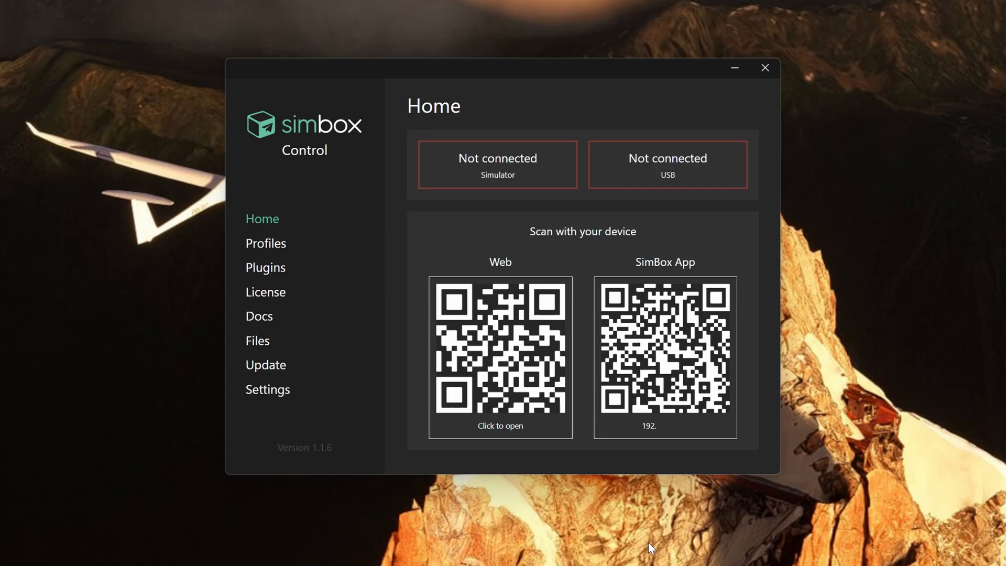
pyautogui.moveTo(532, 158)
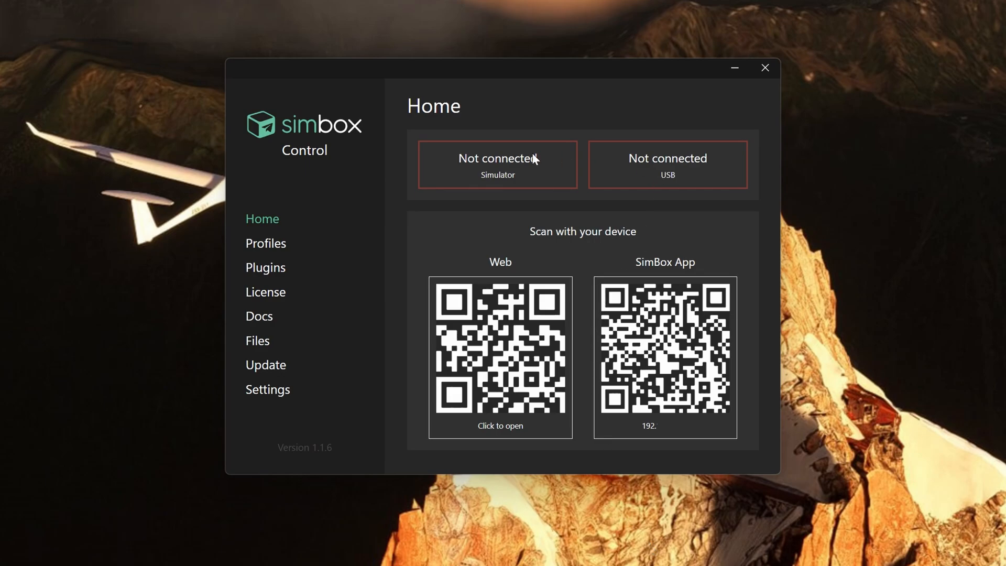
# Step: Browse the official aircraft profiles list down to the PMDG Boeing 737 entry
pyautogui.click(266, 243)
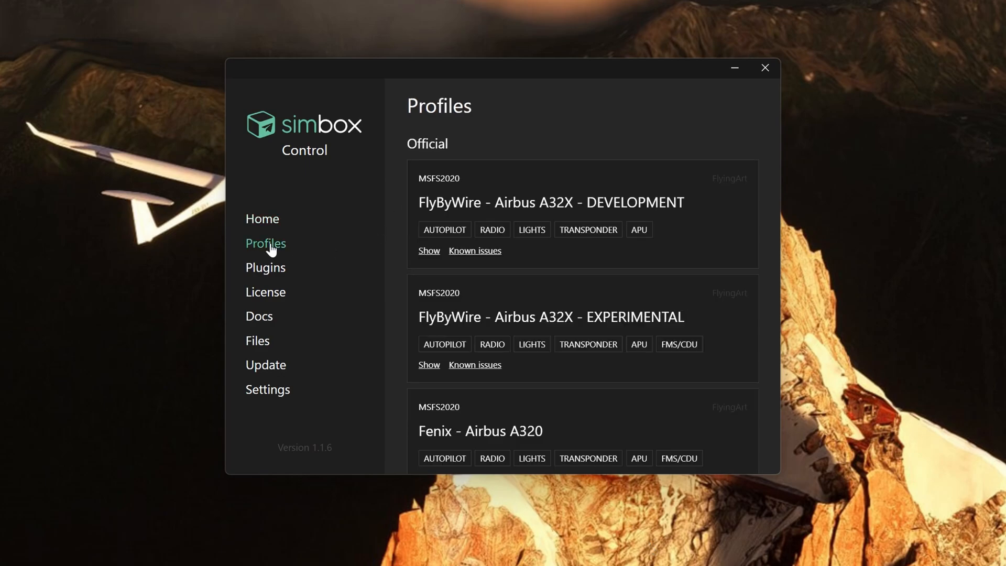
pyautogui.moveTo(507, 272)
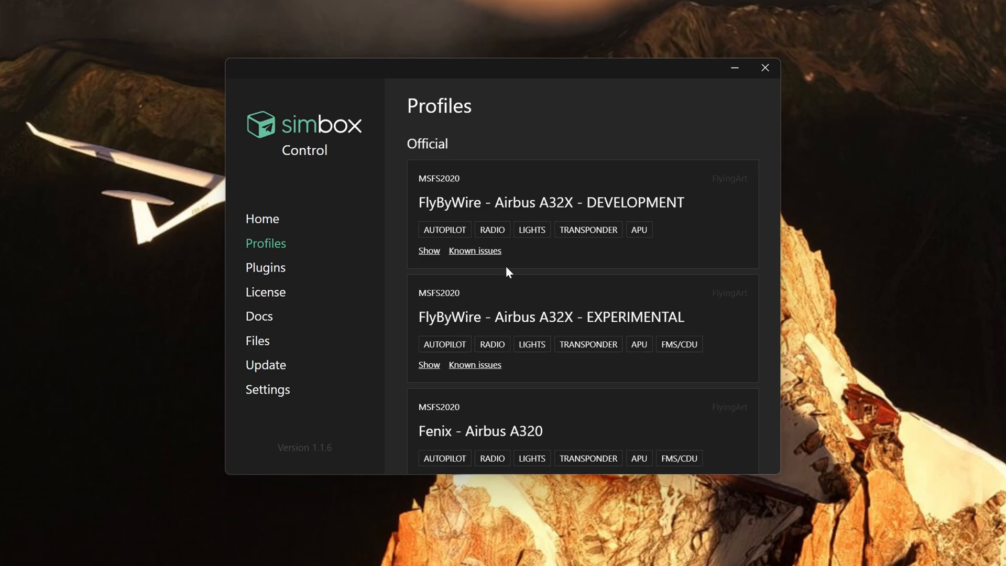
pyautogui.scroll(-3)
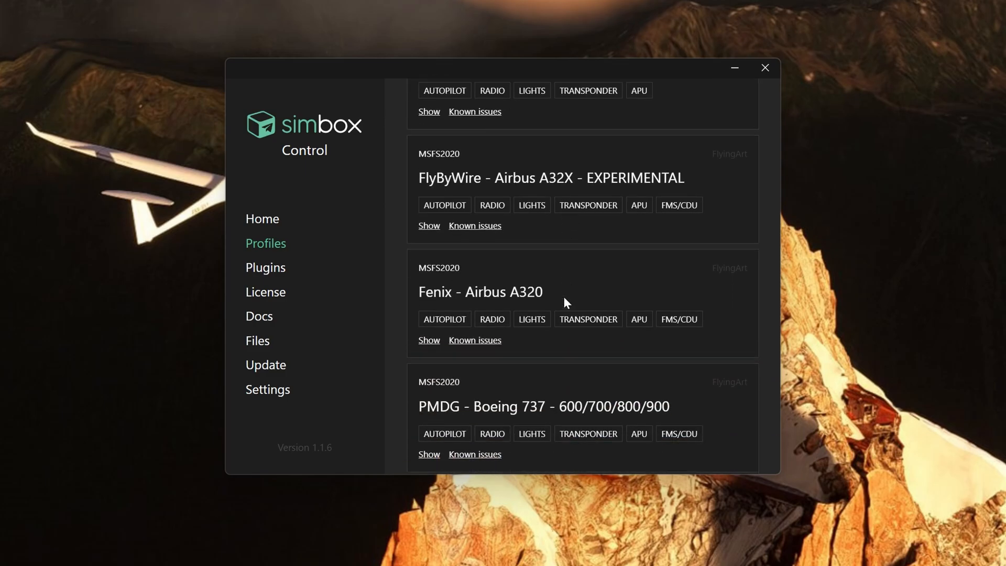
pyautogui.scroll(-3)
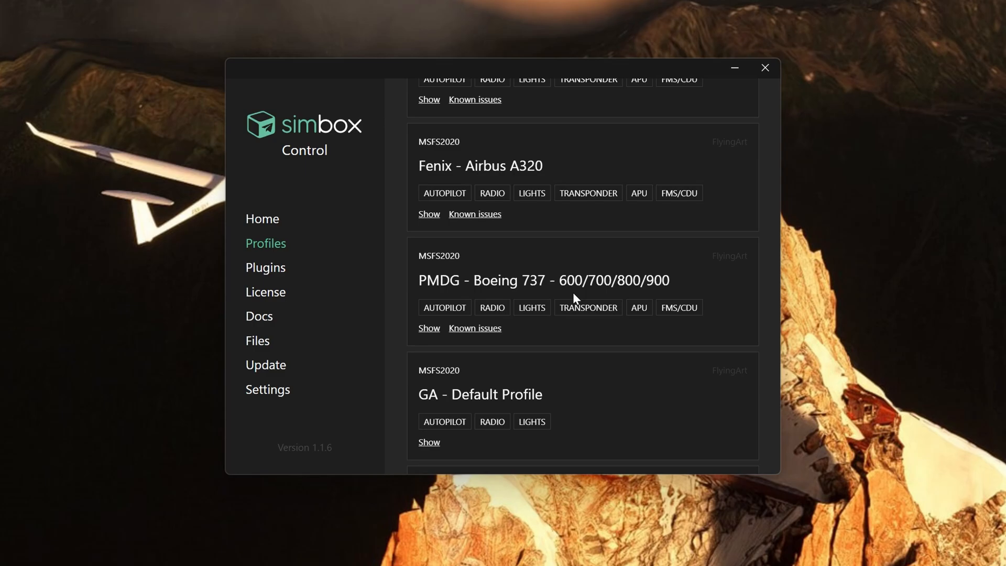
pyautogui.scroll(-3)
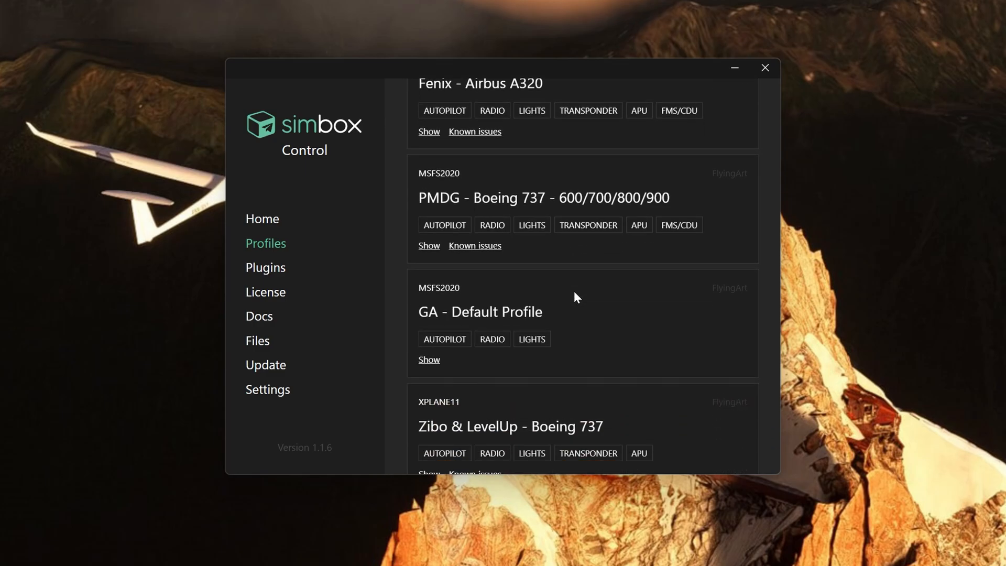
pyautogui.scroll(-3)
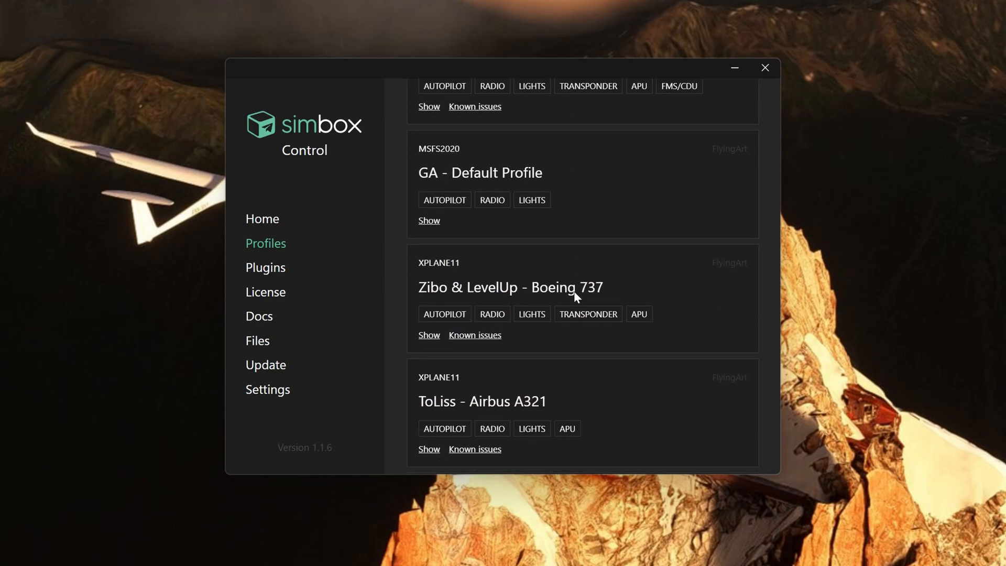
pyautogui.scroll(-3)
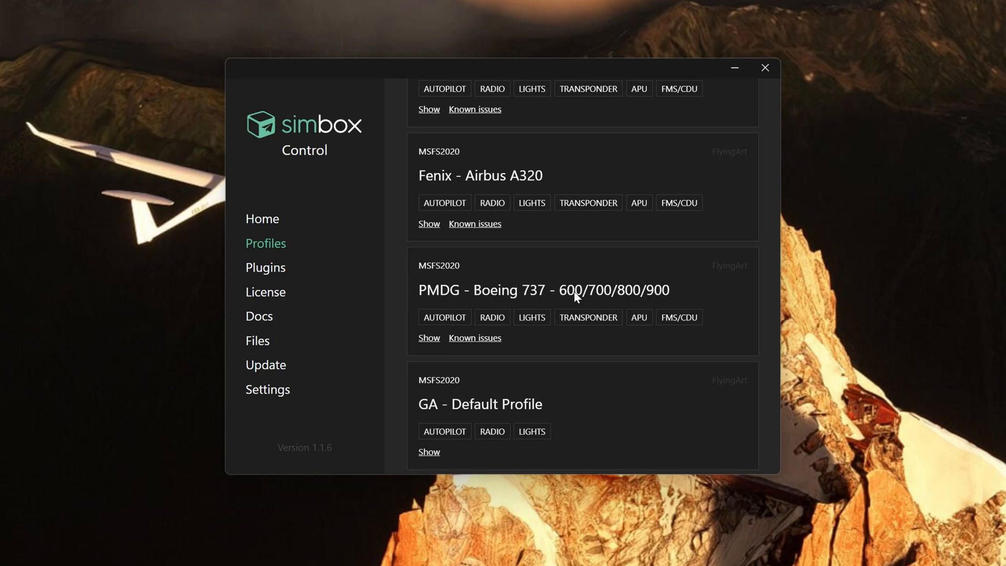
pyautogui.moveTo(575, 305)
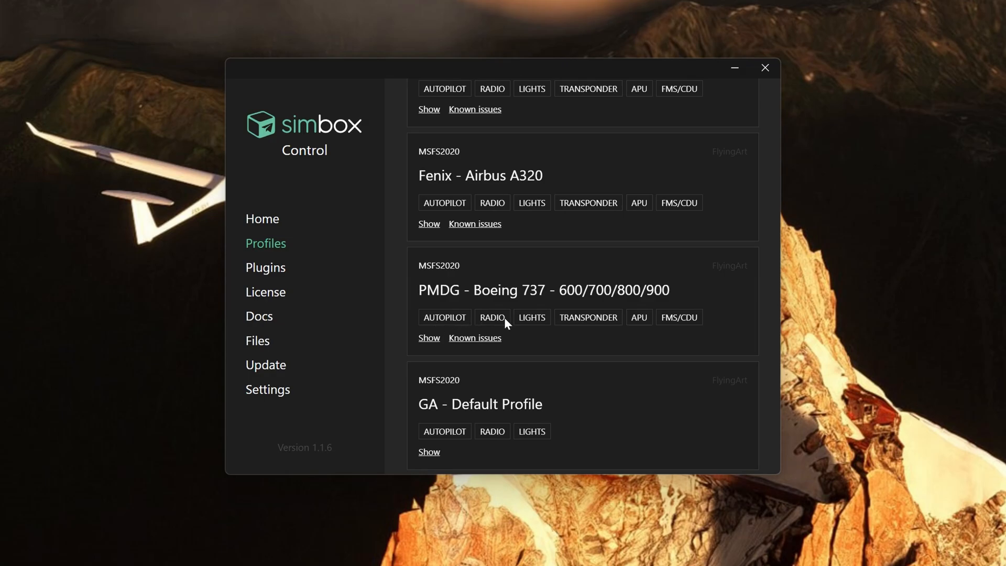
pyautogui.moveTo(638, 324)
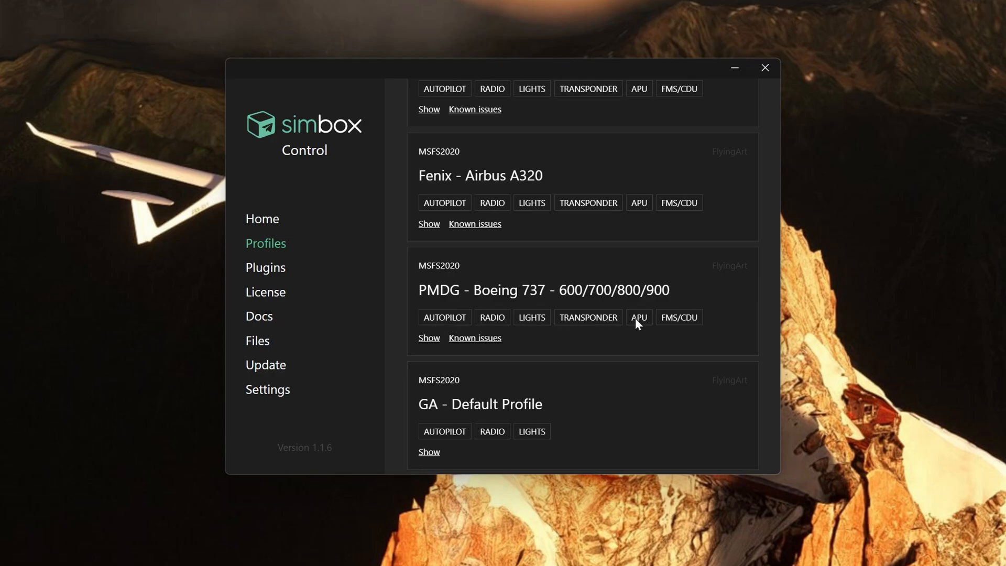
pyautogui.moveTo(686, 323)
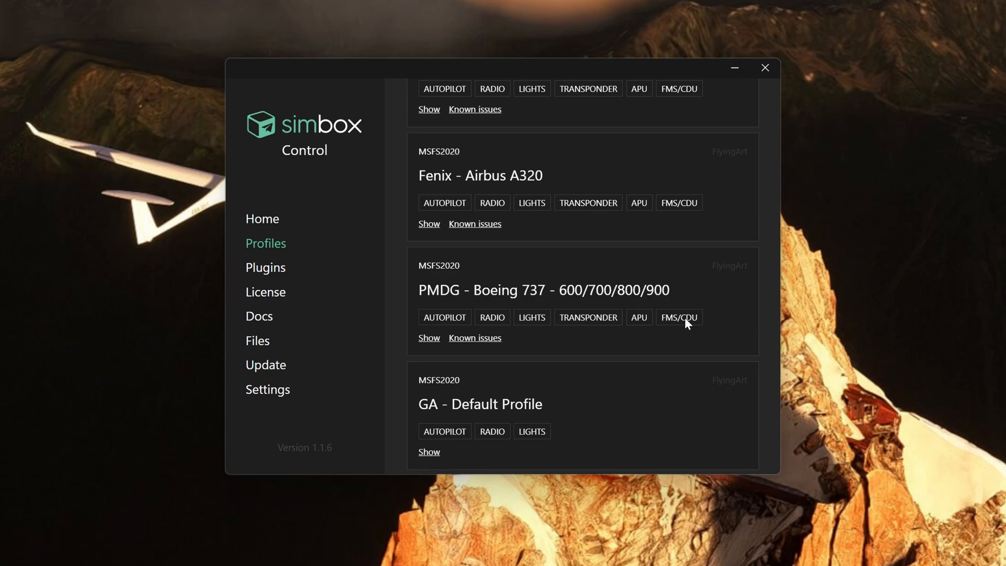
pyautogui.moveTo(466, 342)
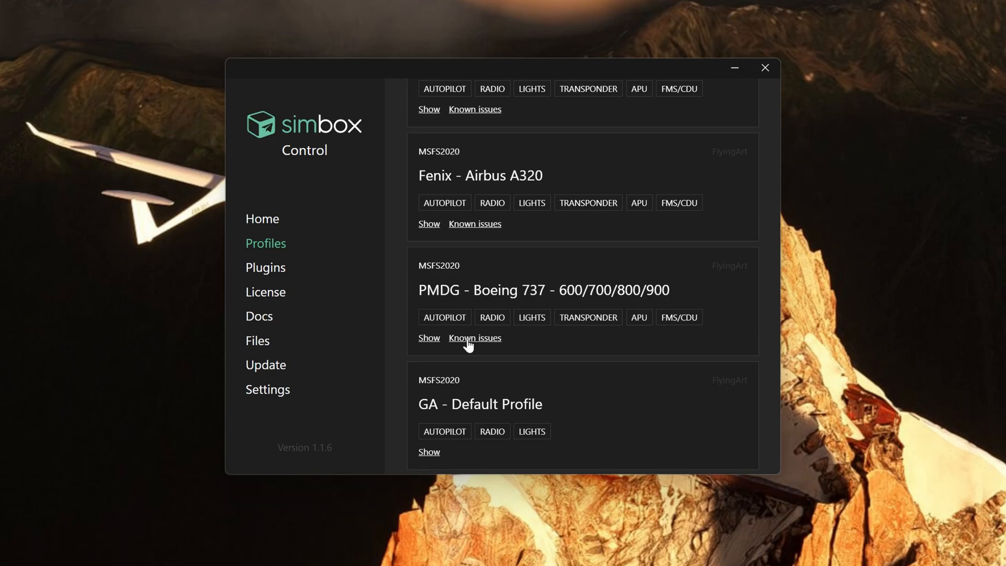
# Step: Reveal the PMDG Boeing 737 known issues, then move to the Plugins page
pyautogui.click(474, 338)
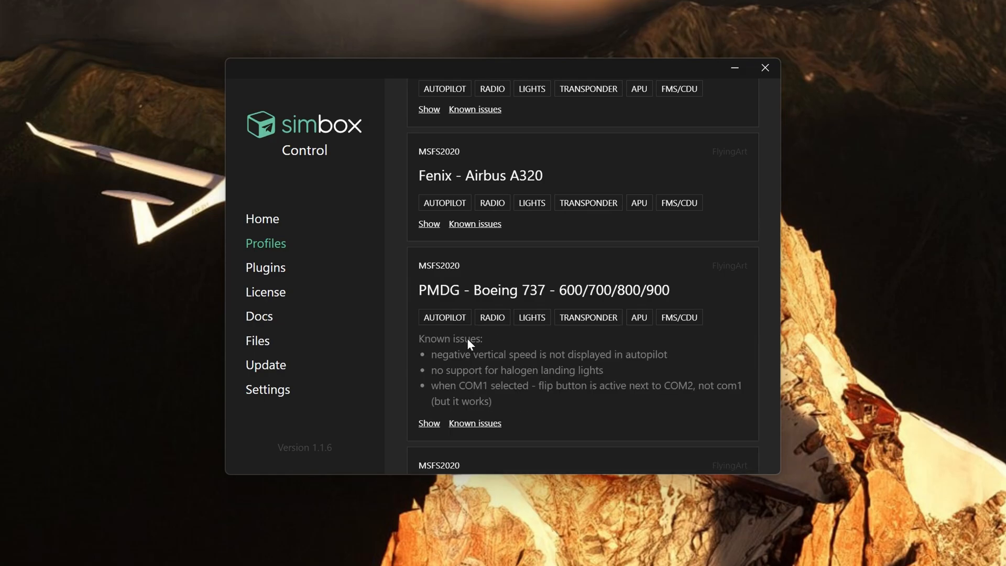
pyautogui.moveTo(635, 370)
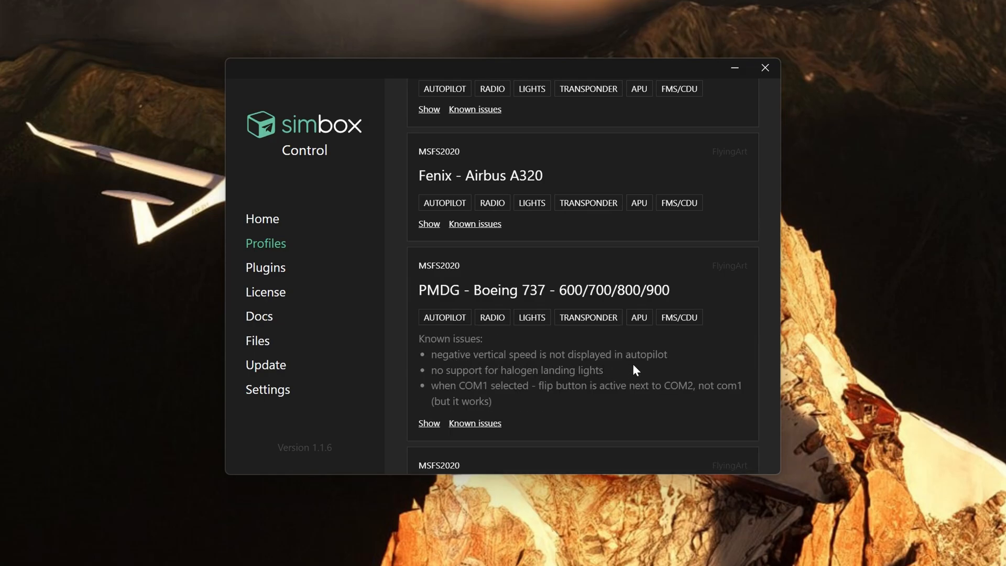
pyautogui.click(265, 267)
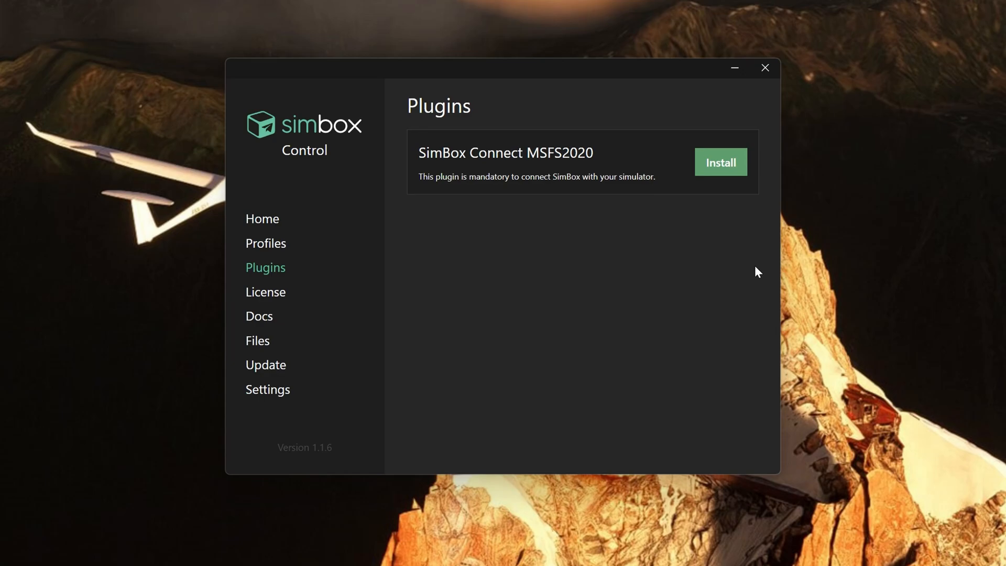
pyautogui.moveTo(696, 290)
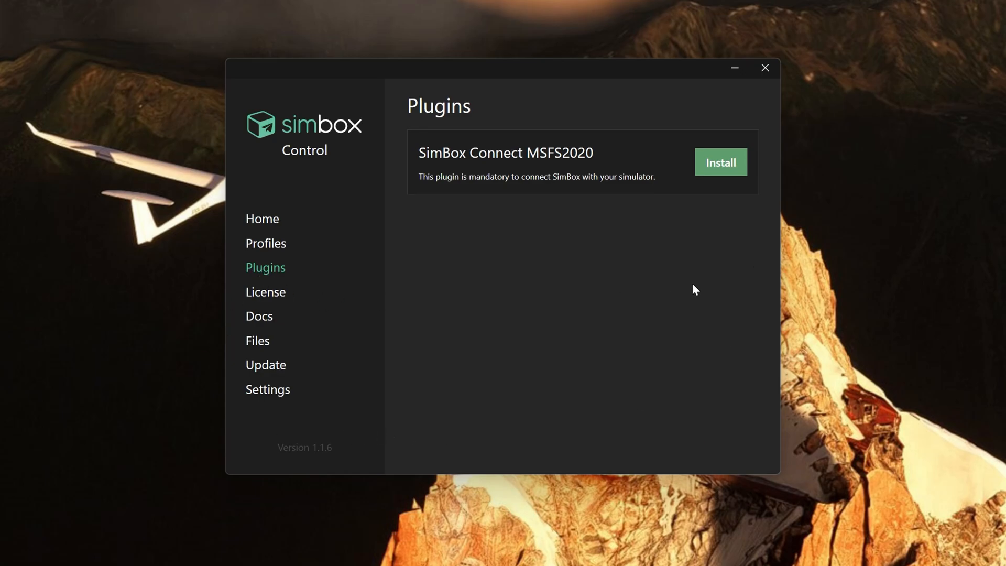
pyautogui.moveTo(265, 274)
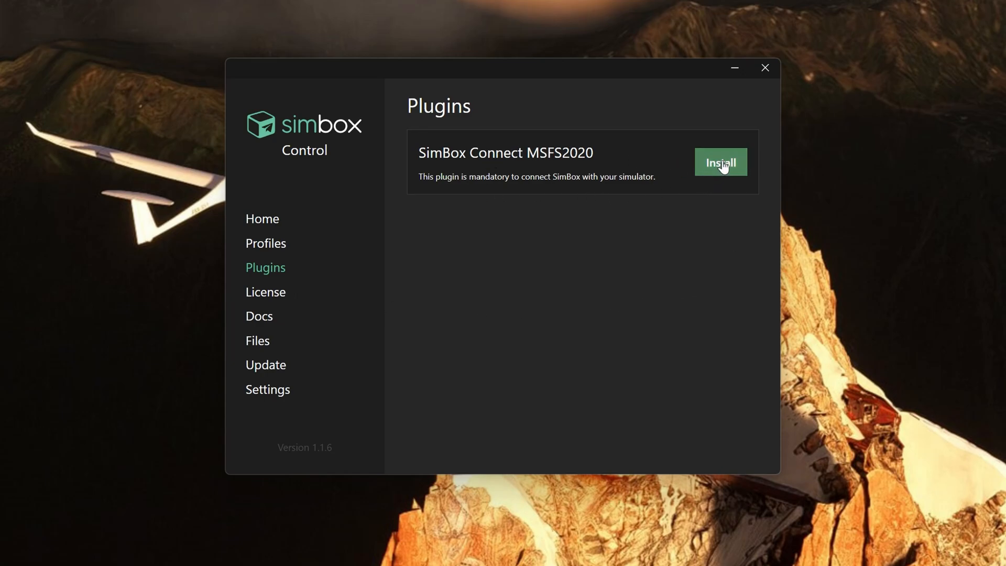
# Step: Install the SimBox Connect MSFS2020 plugin and go to the documentation Introduction
pyautogui.click(720, 162)
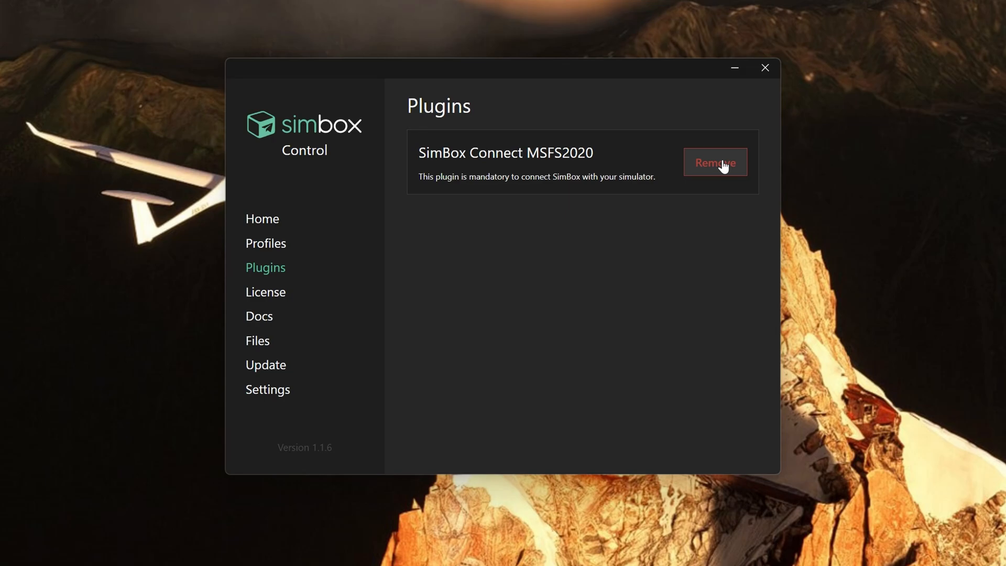
pyautogui.click(259, 315)
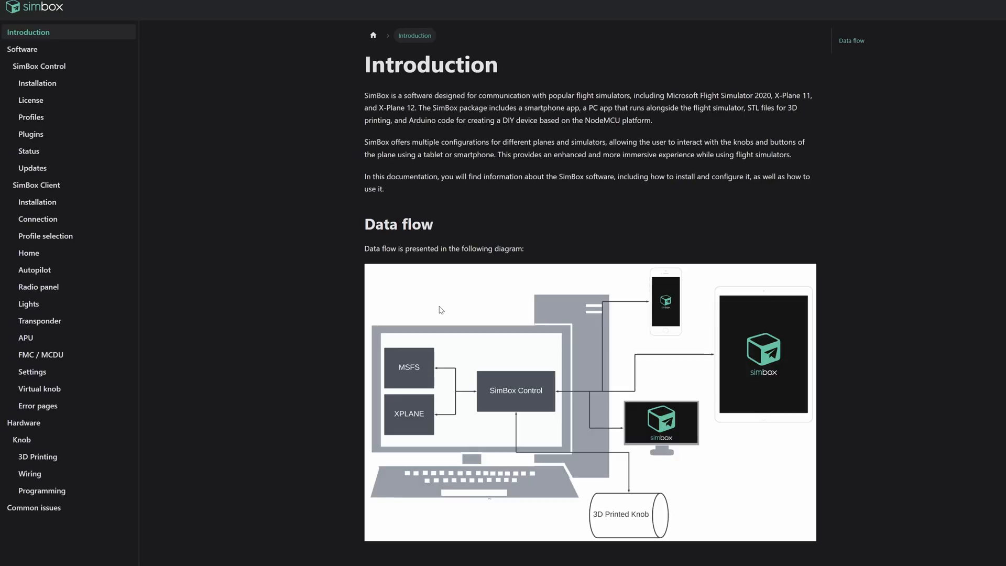
# Step: Move through the Software section to the SimBox Control overview and its Installation card
pyautogui.scroll(-3)
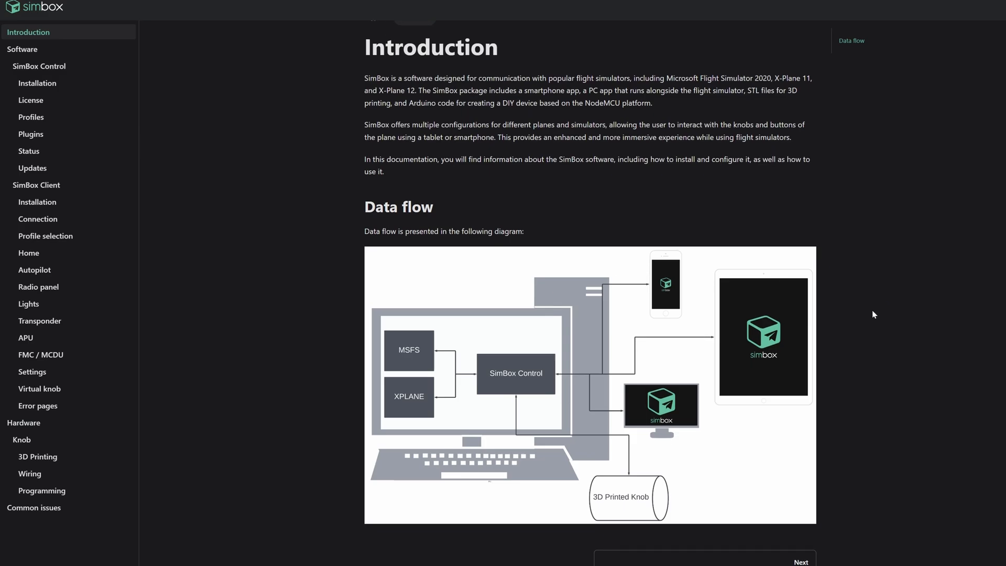
pyautogui.click(22, 50)
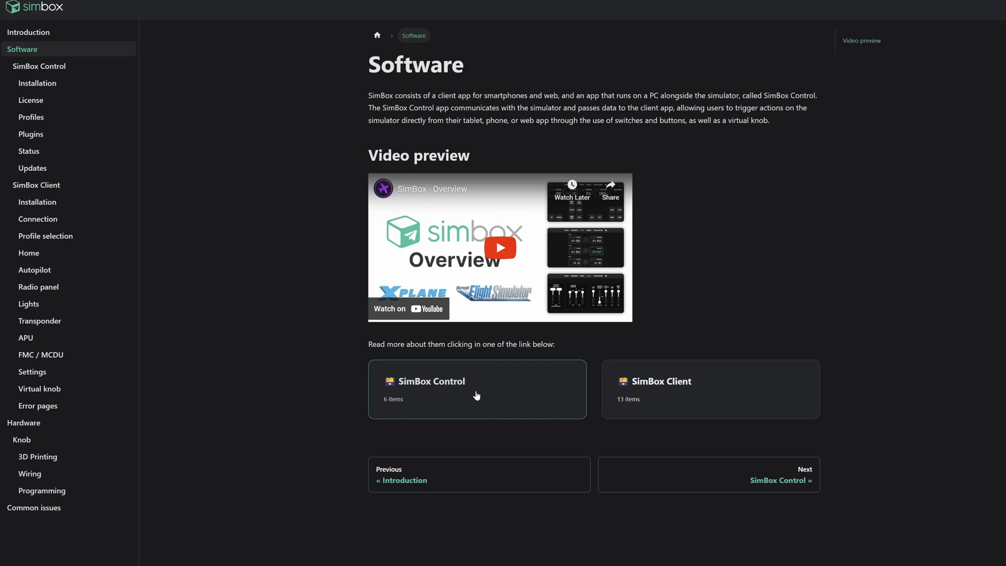
pyautogui.moveTo(690, 395)
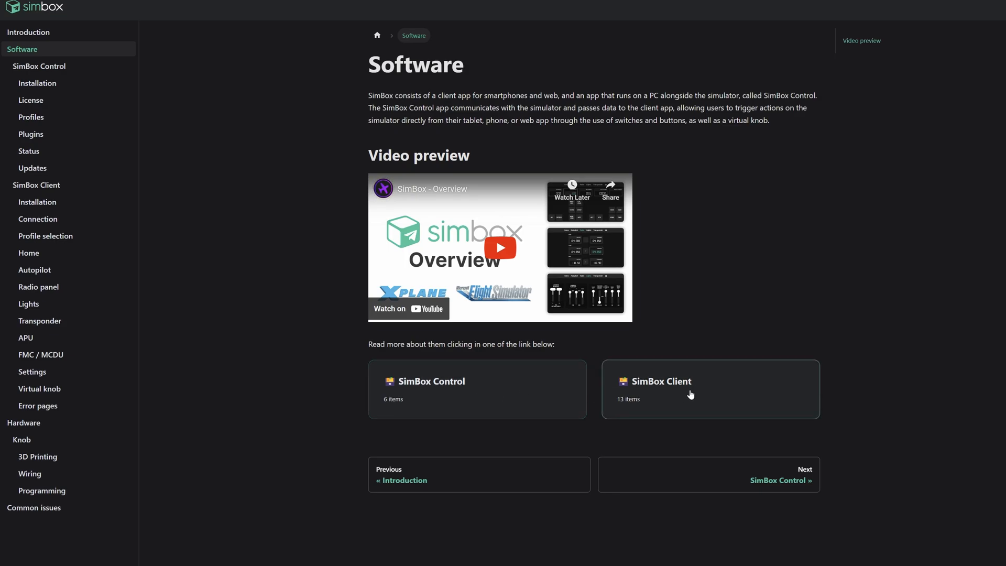
pyautogui.moveTo(629, 479)
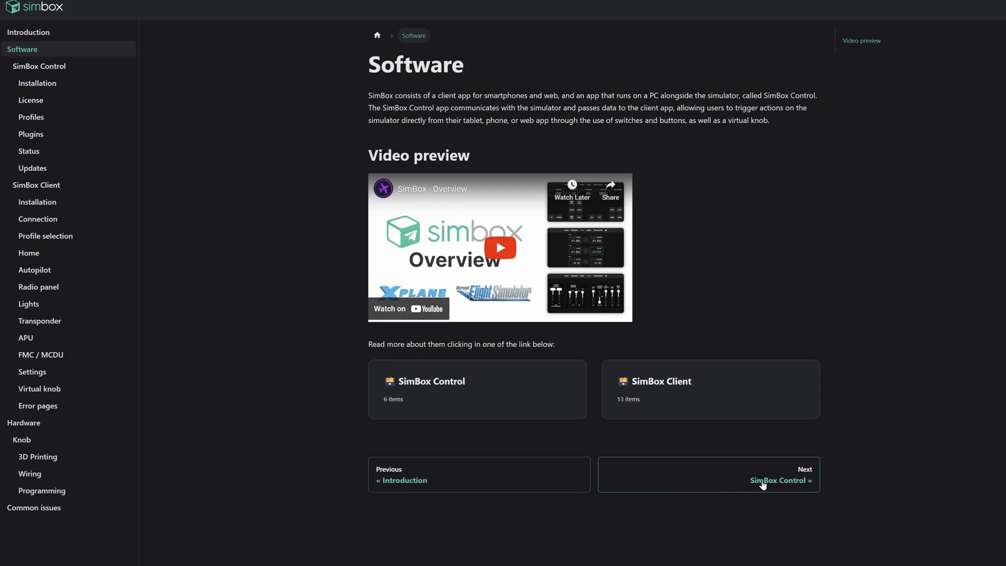
pyautogui.click(777, 480)
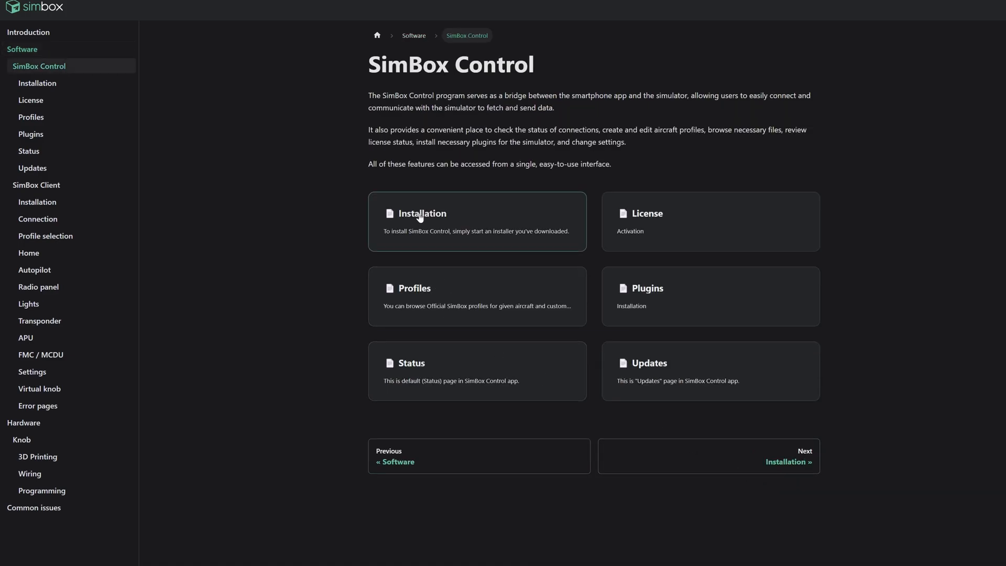
pyautogui.click(421, 213)
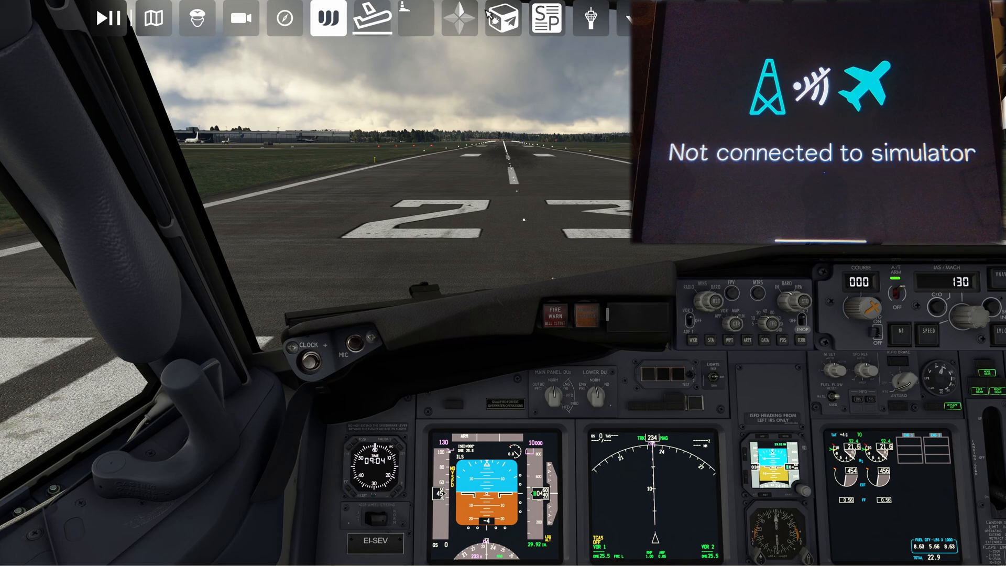
# Step: Connect the tablet to the simulator and bring up the Select Aircraft Profile list
pyautogui.click(503, 18)
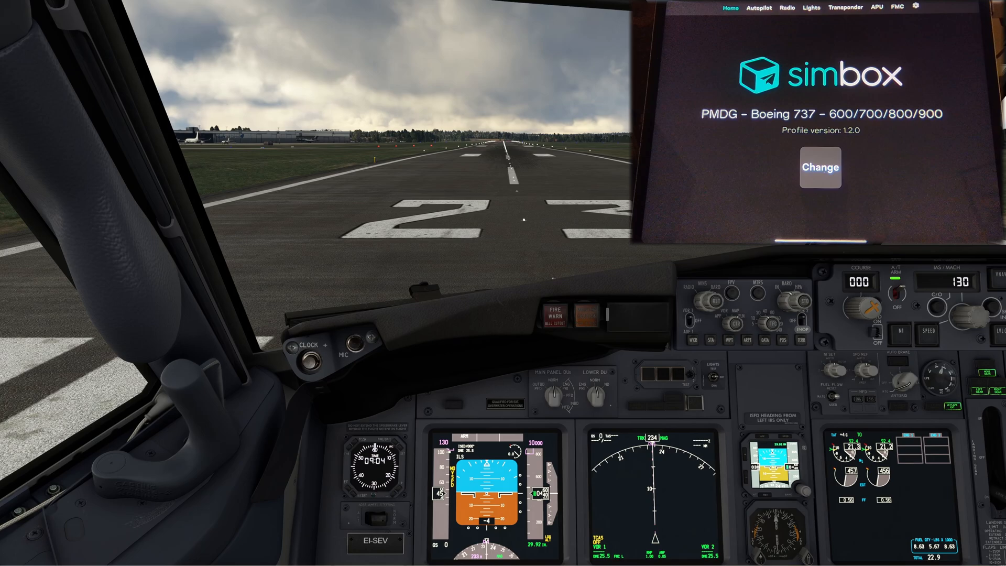
pyautogui.click(820, 167)
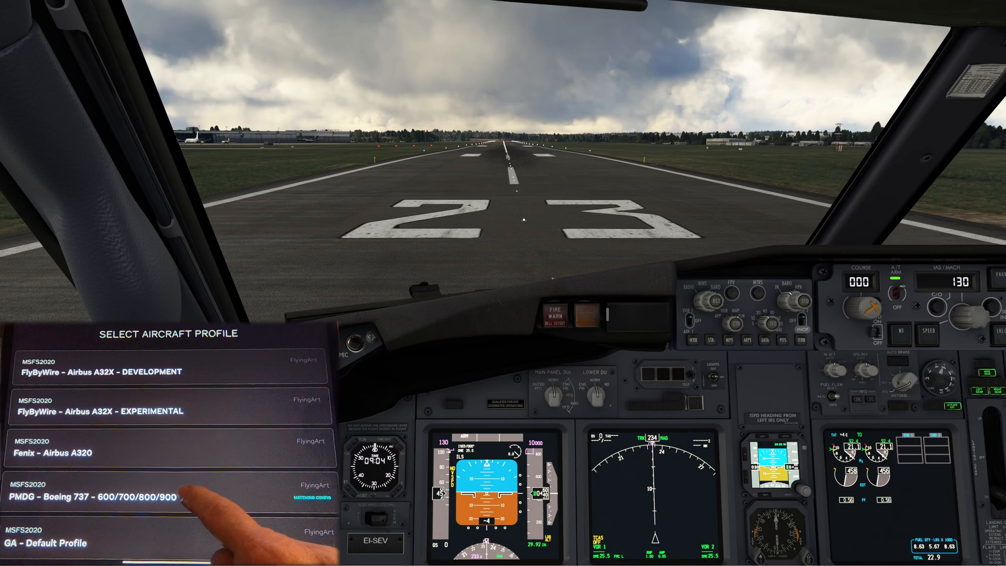
# Step: With the PMDG 737 profile, set autopilot heading 304 and altitude 12600, then move to Radio
pyautogui.click(96, 496)
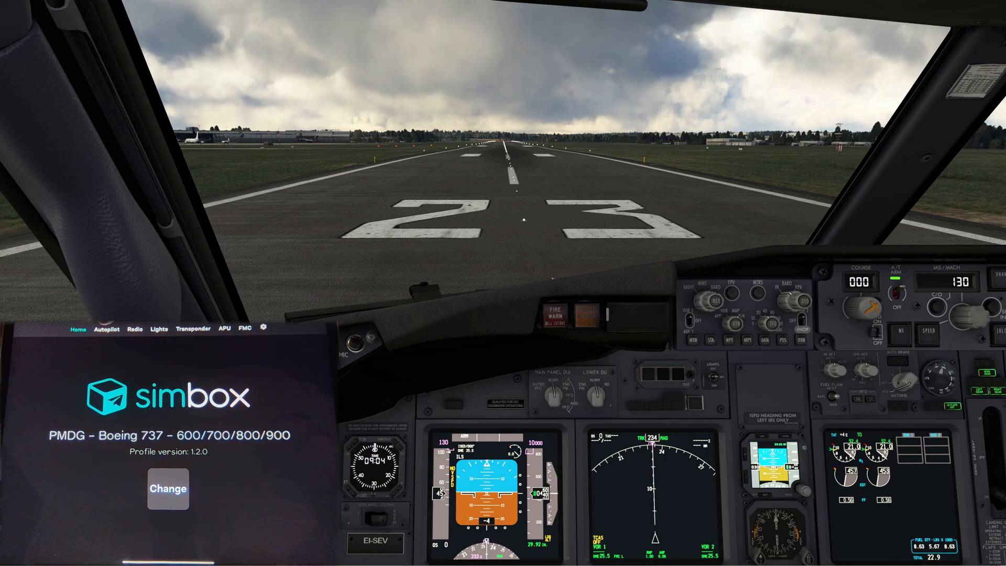
pyautogui.click(107, 329)
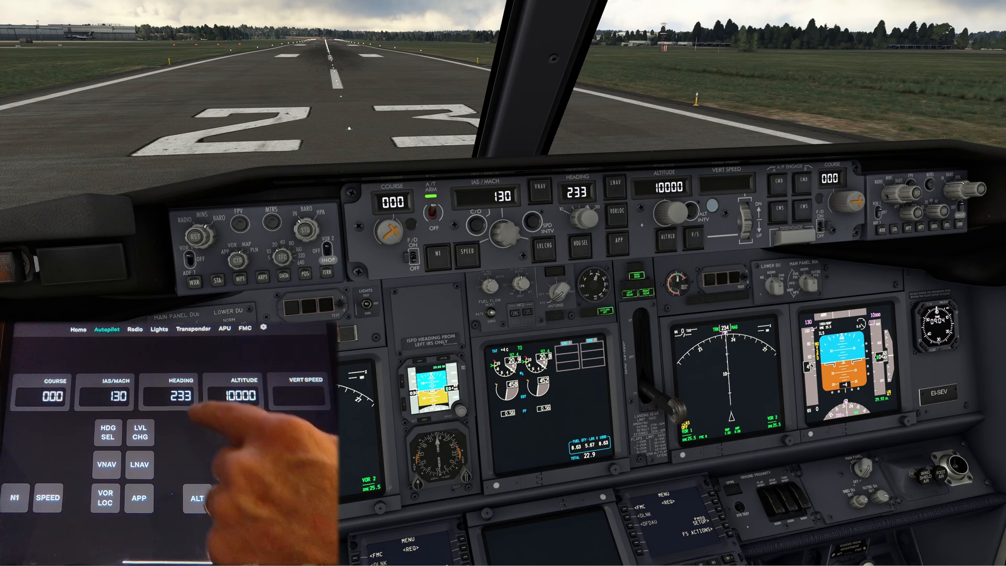
pyautogui.click(178, 378)
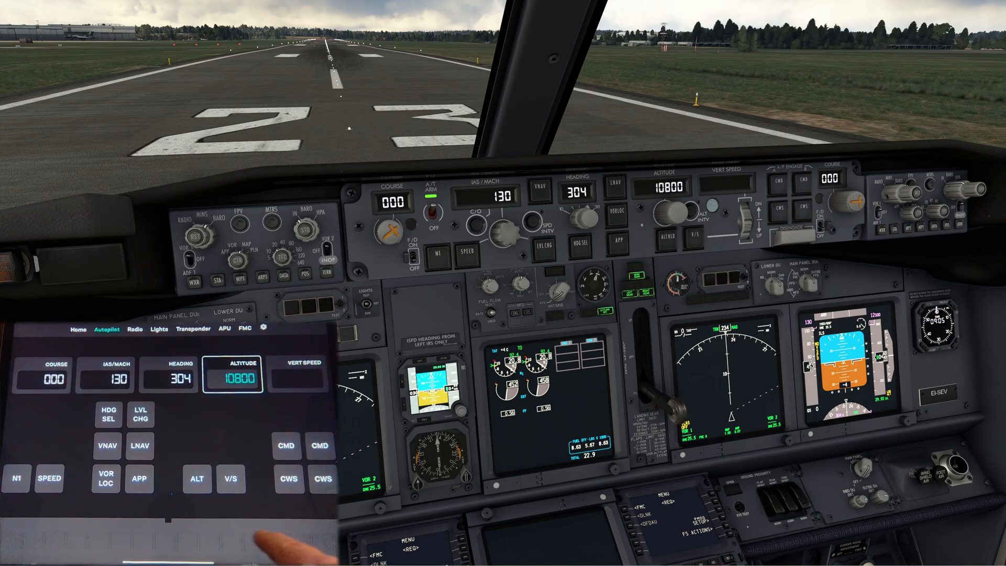
pyautogui.click(664, 211)
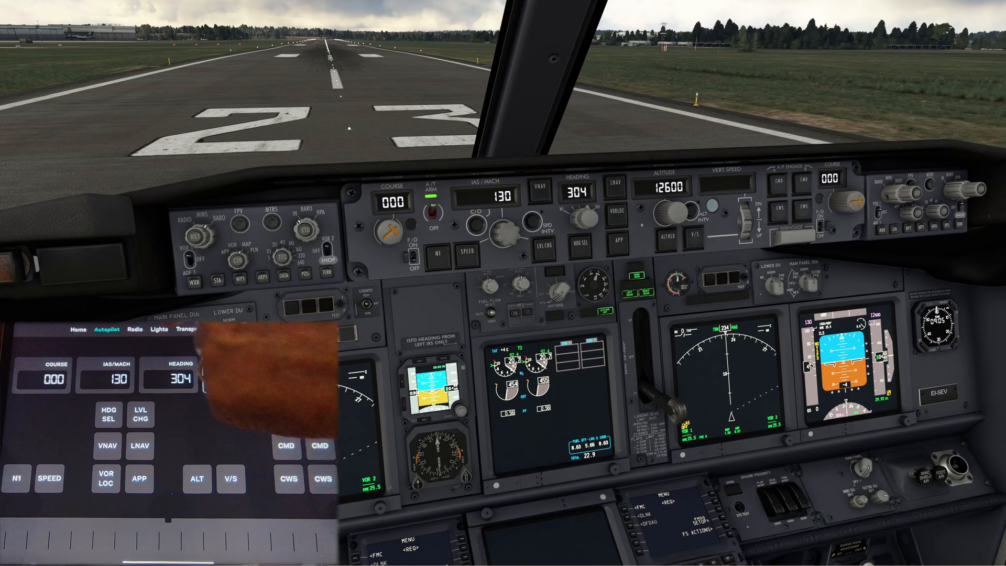
pyautogui.click(132, 328)
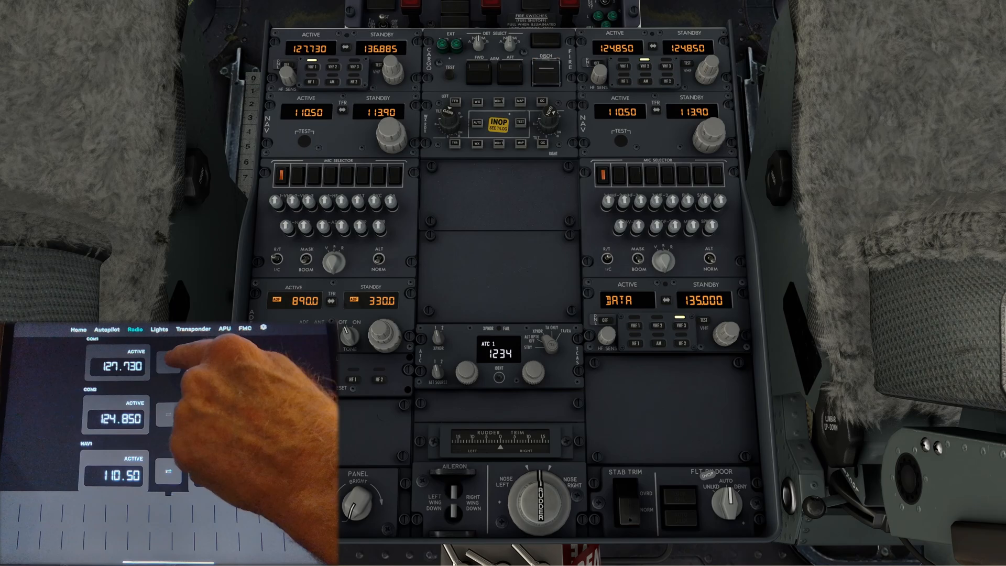
# Step: Swap COM1 active and standby so 136.885 is active, then move to the lights page
pyautogui.click(165, 363)
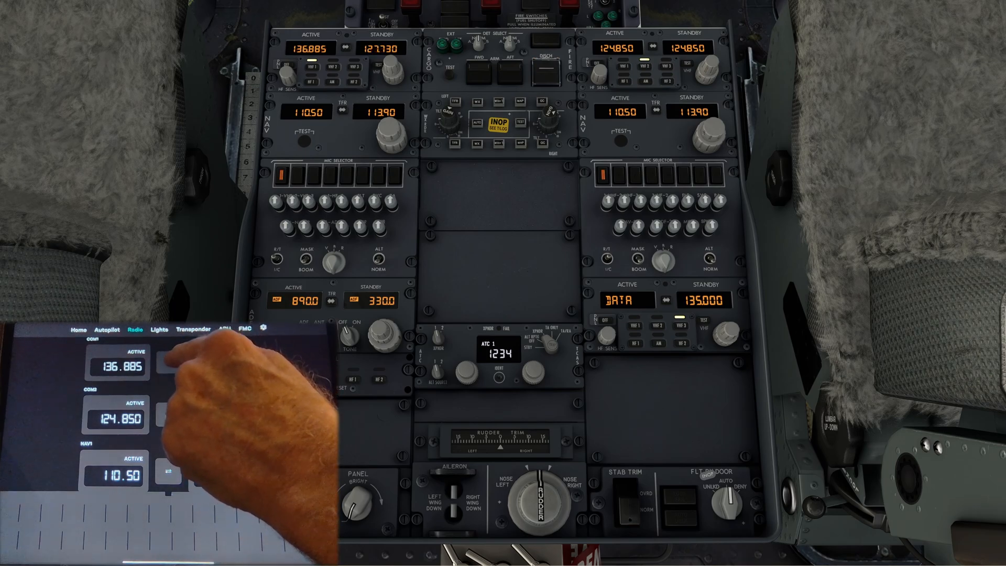
pyautogui.click(158, 329)
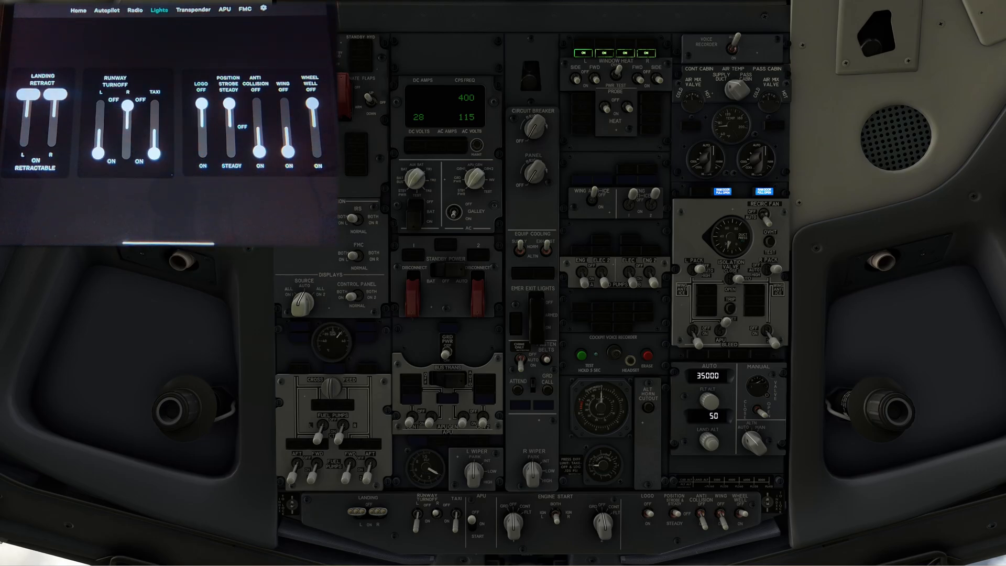
# Step: Change the transponder squawk code from 6234 to 6070, then move to the APU page
pyautogui.click(193, 9)
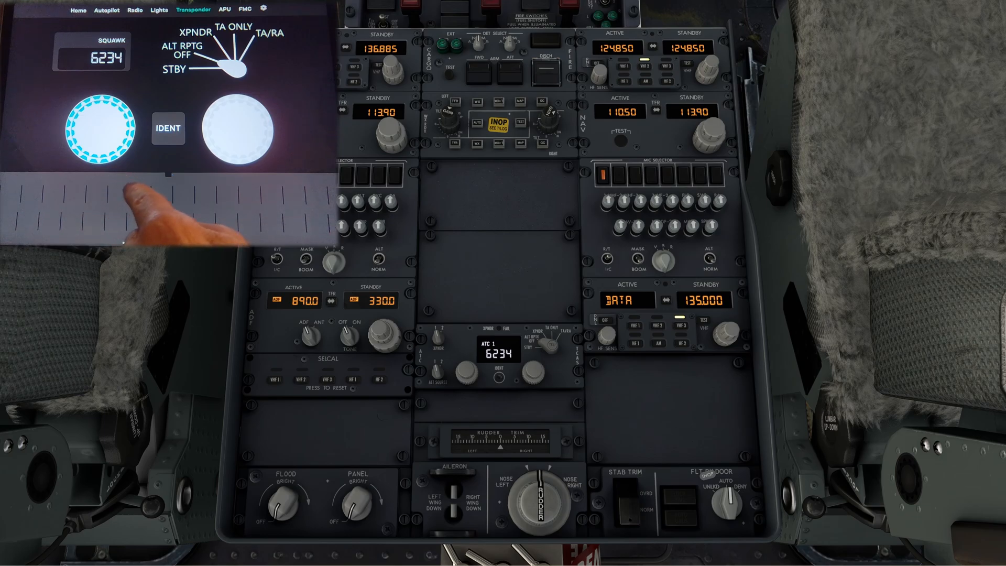
pyautogui.click(237, 128)
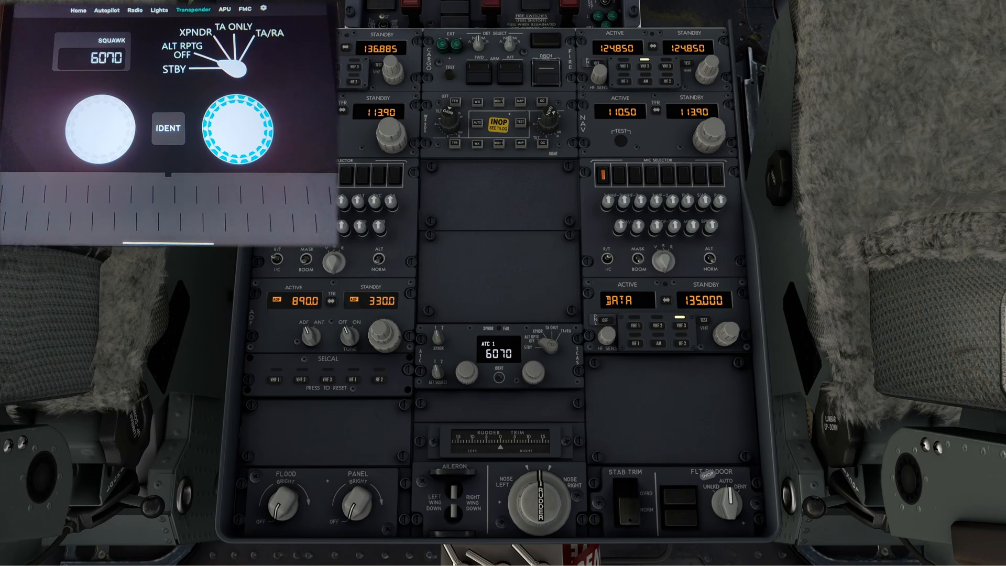
pyautogui.click(224, 10)
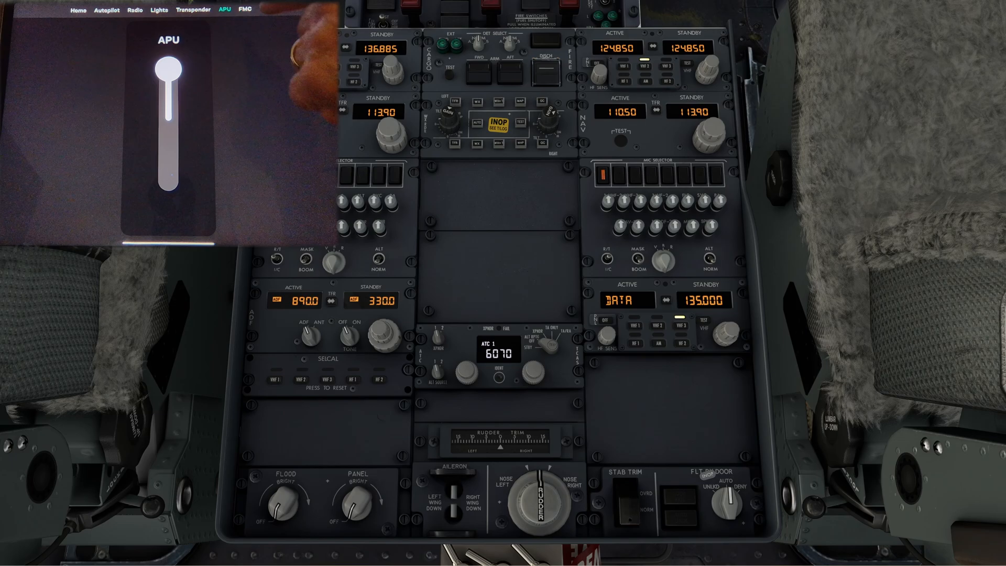
# Step: Leave the APU control for the FMC CDU keypad page
pyautogui.click(244, 9)
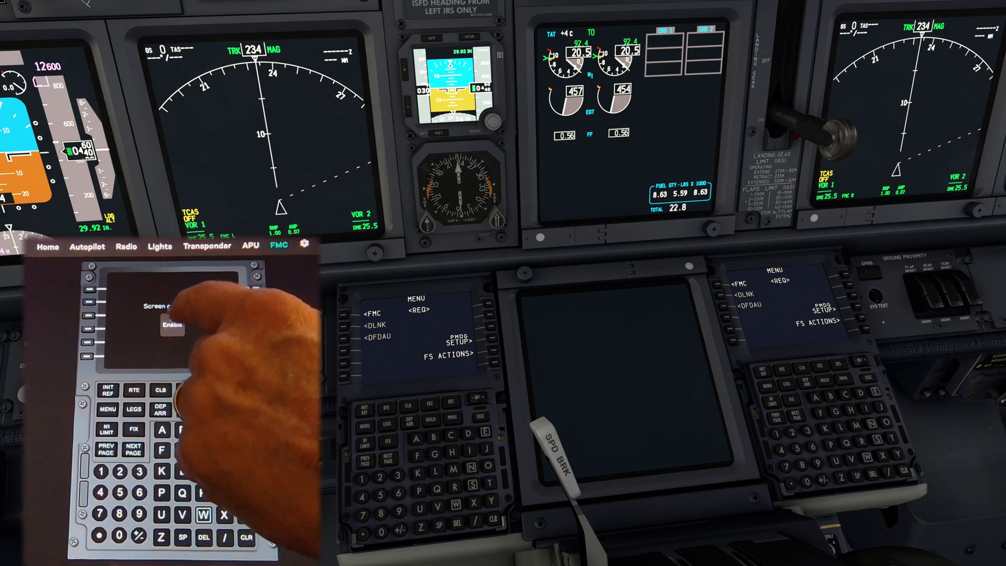
pyautogui.click(169, 324)
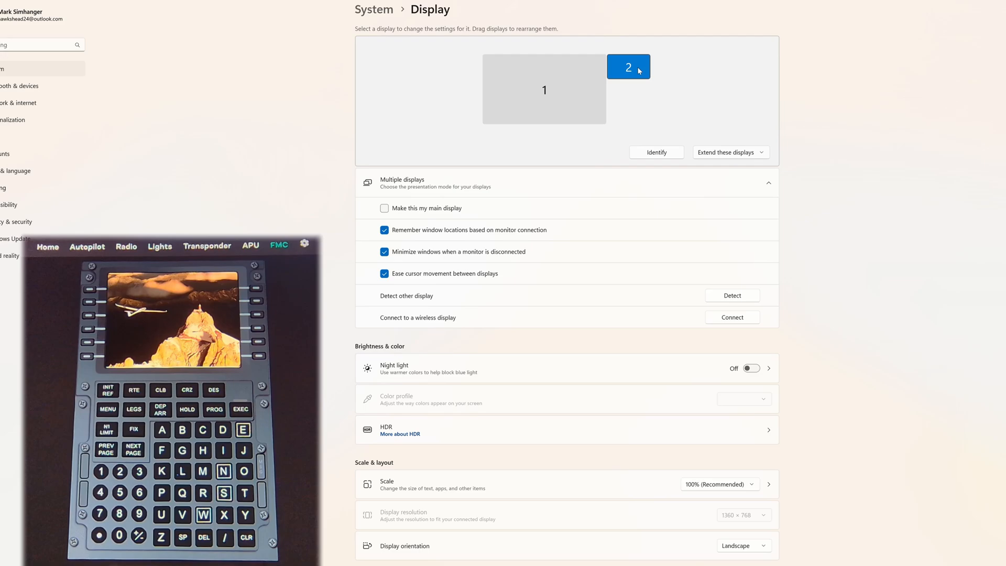
pyautogui.moveTo(636, 69)
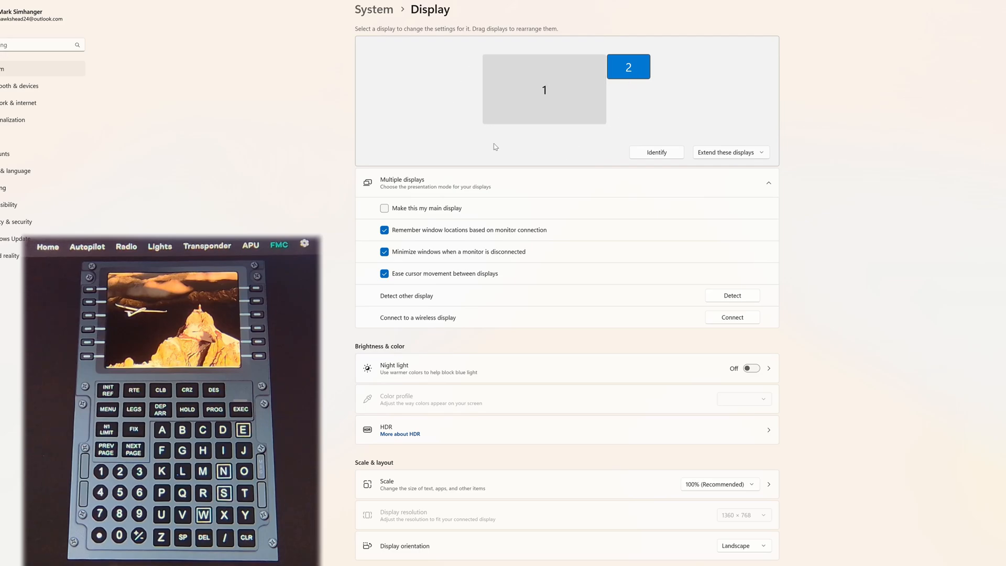
pyautogui.moveTo(628, 66); pyautogui.dragTo(565, 135)
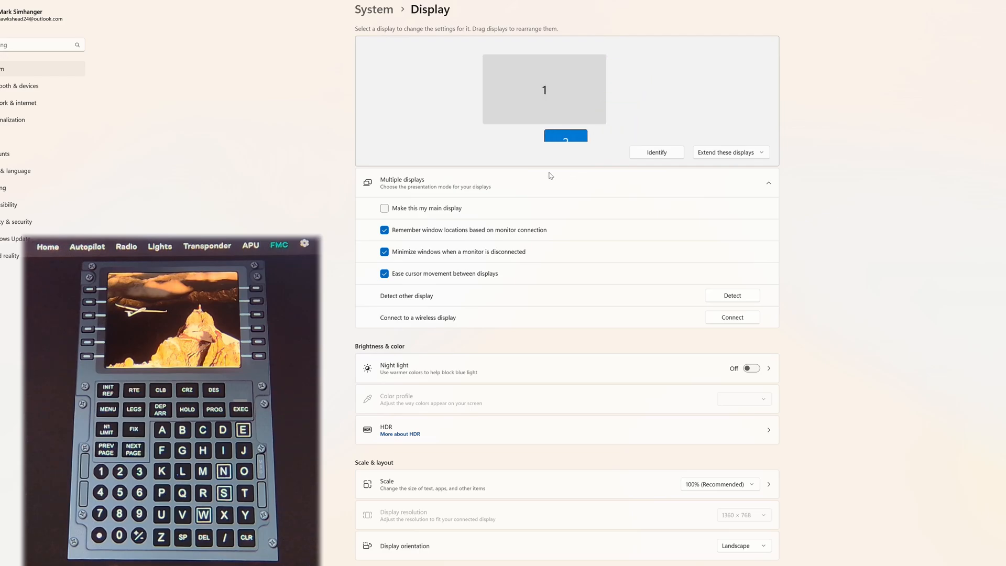
pyautogui.moveTo(565, 136); pyautogui.dragTo(451, 93)
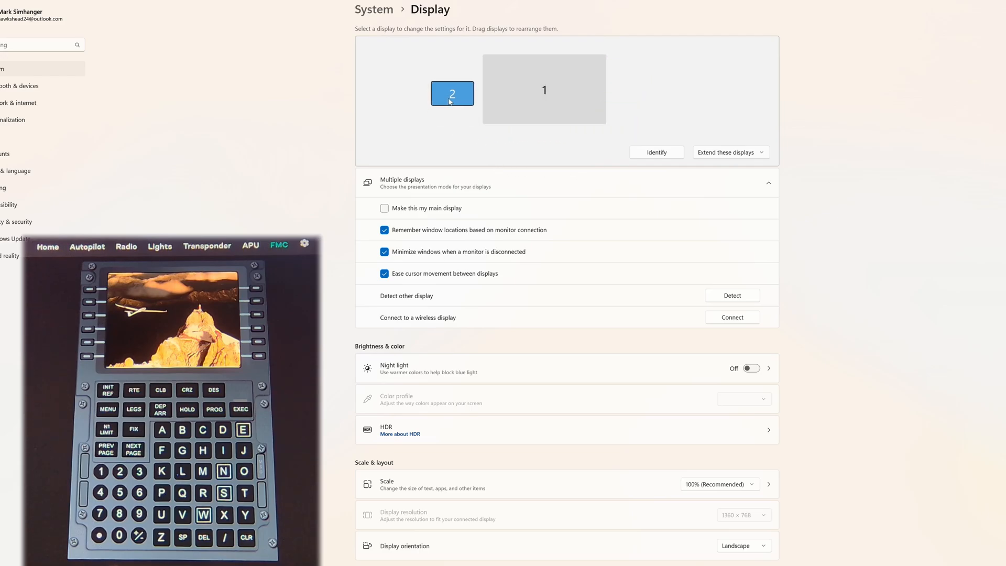
pyautogui.moveTo(451, 93); pyautogui.dragTo(504, 92)
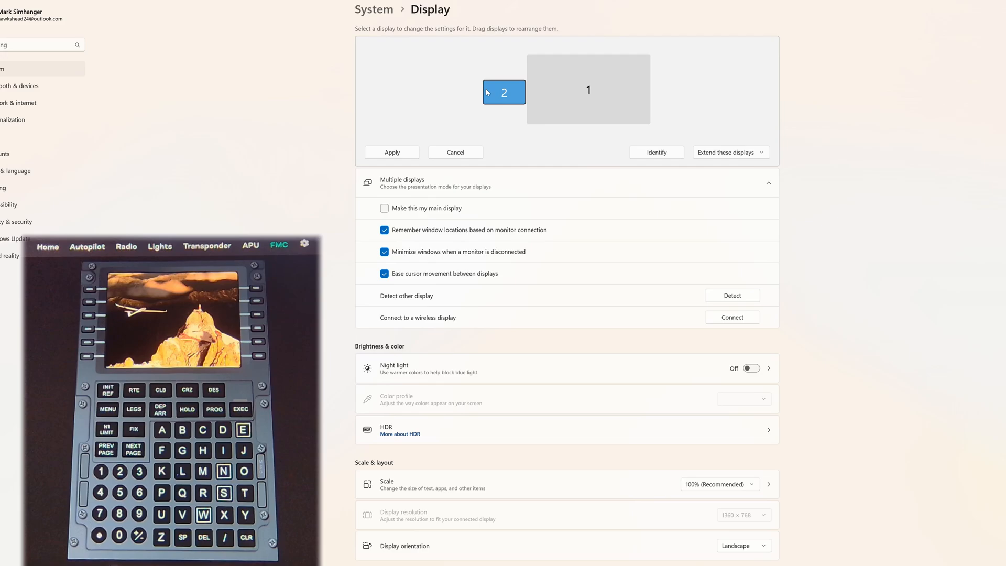
pyautogui.moveTo(504, 92); pyautogui.dragTo(628, 79)
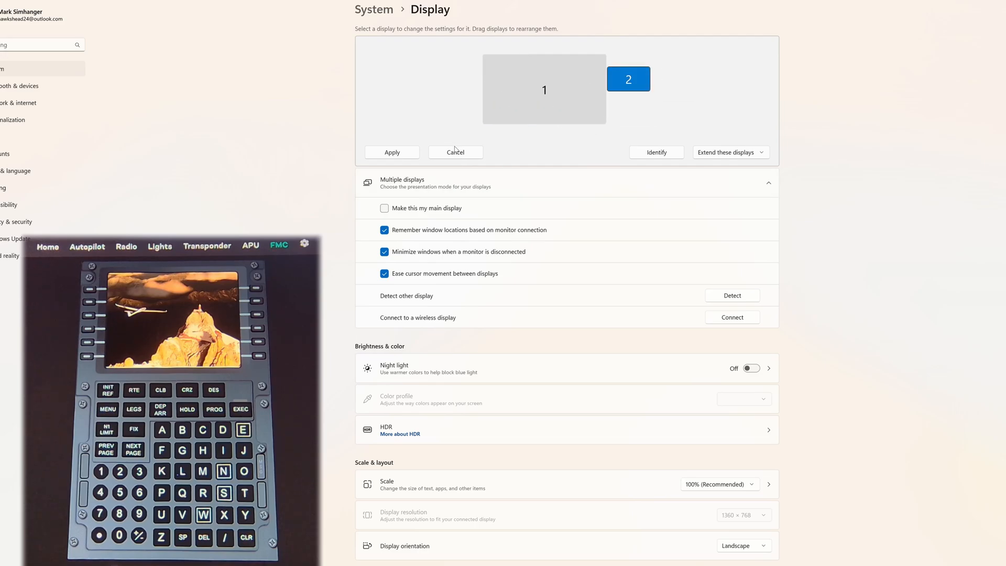
pyautogui.click(455, 152)
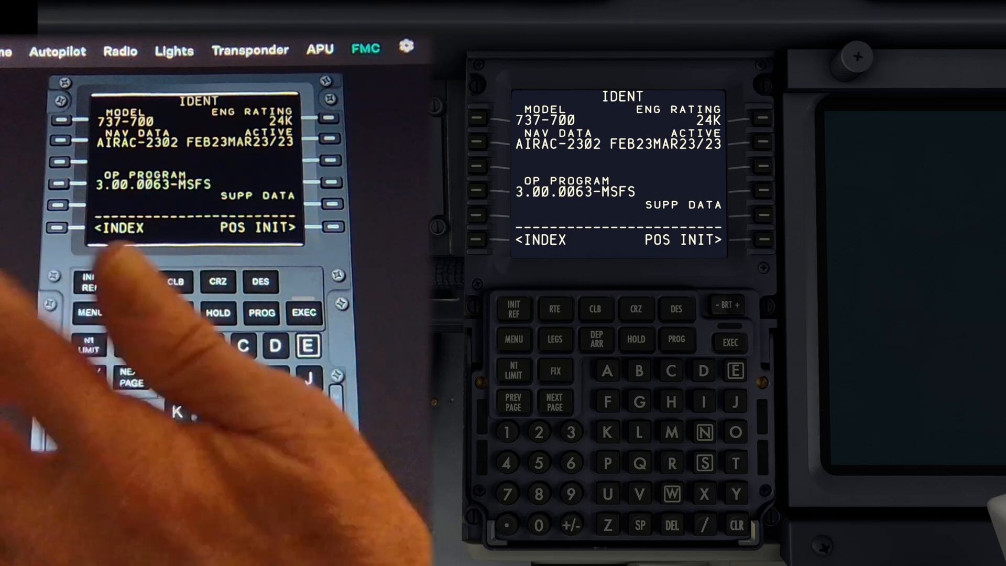
# Step: On the FMC RTE page enter origin EGKK and destination EHAM
pyautogui.click(553, 308)
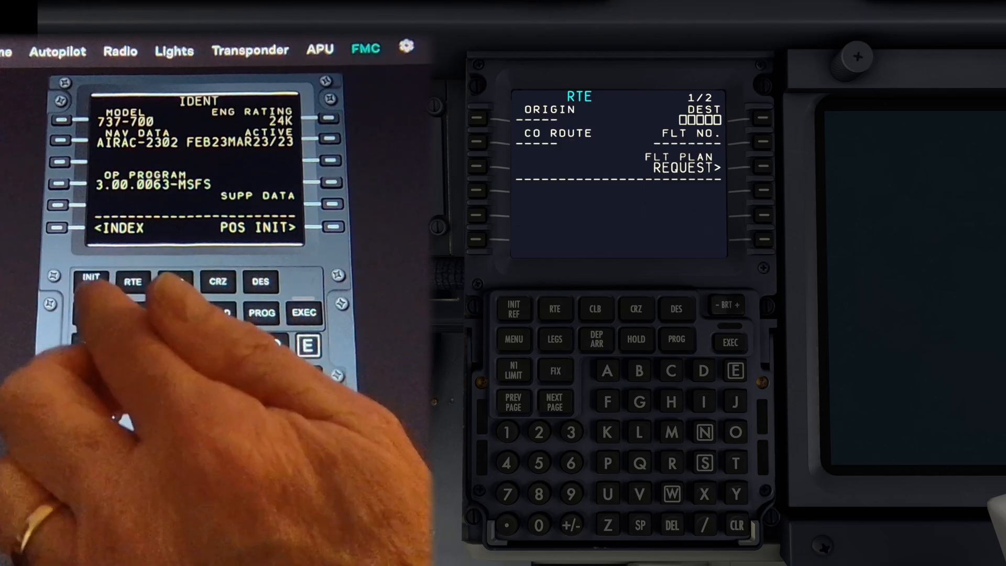
pyautogui.click(132, 282)
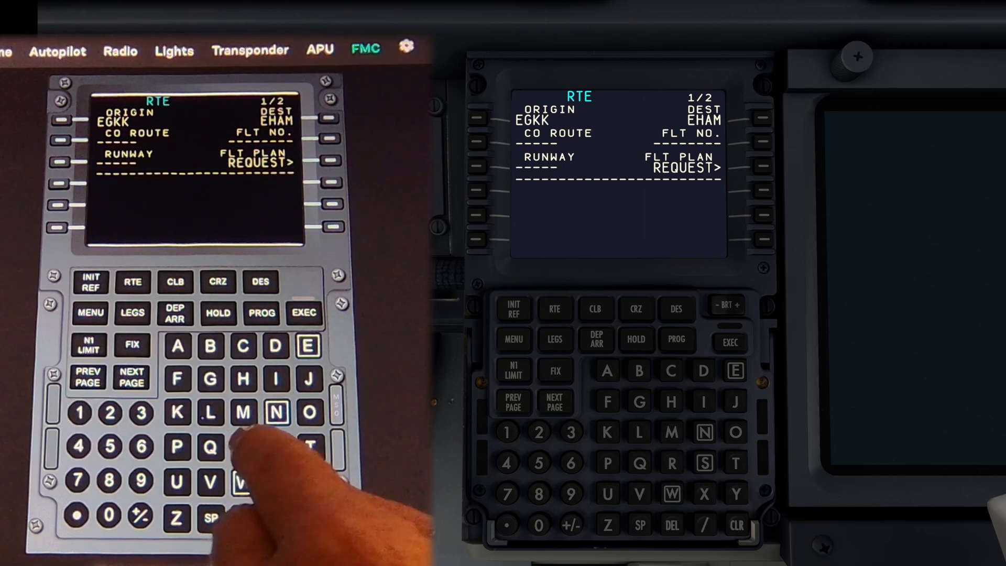
pyautogui.click(277, 447)
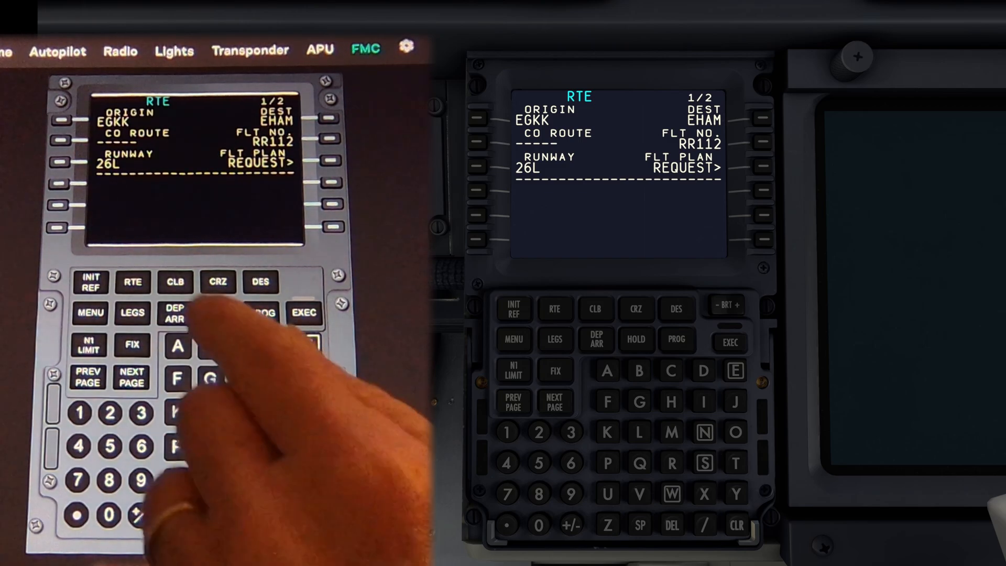
# Step: Enter flight RR112, runway 26L and the FRAN1M departure to FRANE on route page 2
pyautogui.click(174, 313)
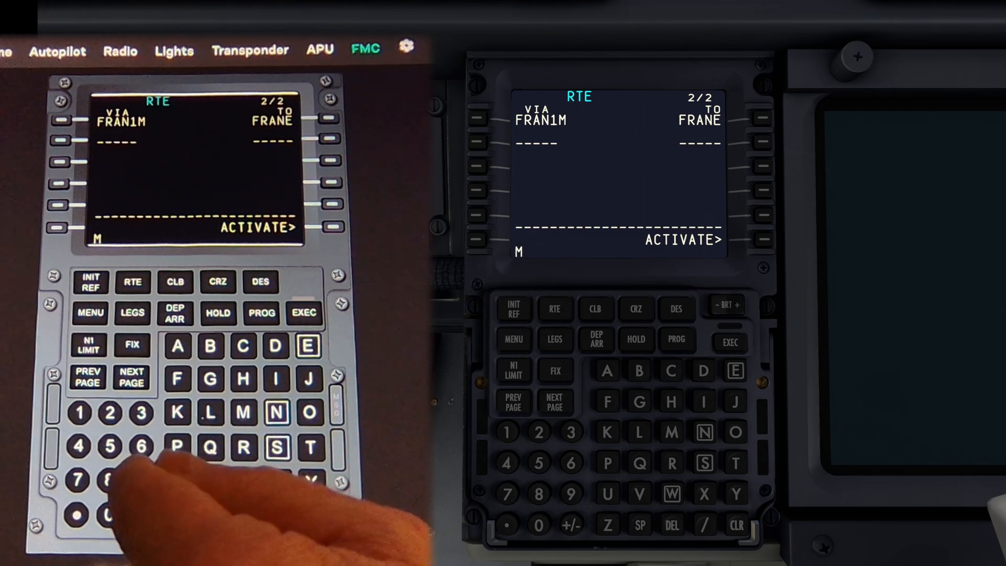
# Step: Enter airway M604 after FRANE with GASBA as its exit on RTE page 2
pyautogui.click(140, 448)
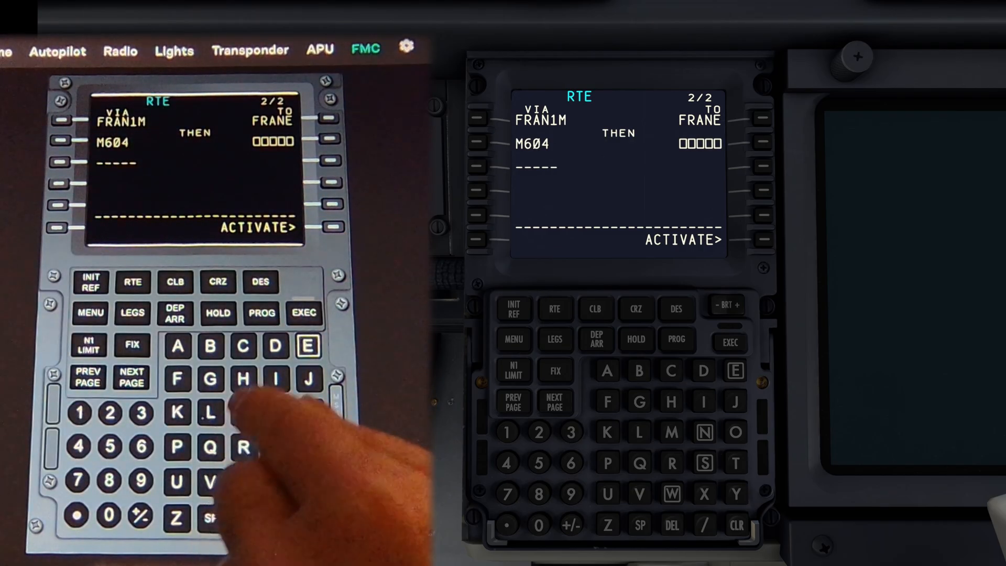
pyautogui.click(209, 378)
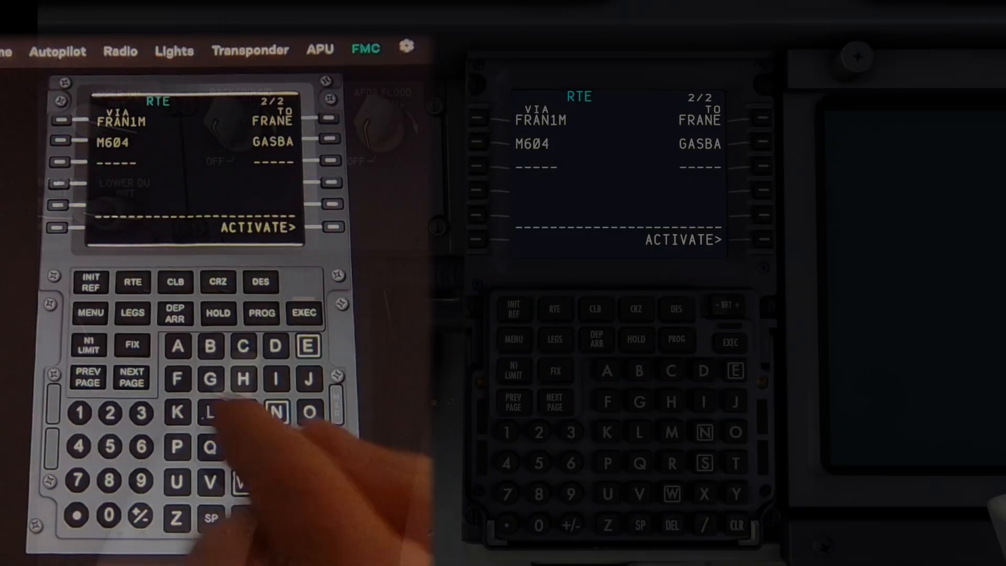
# Step: Visit FS ACTIONS from the FMC menu, then load the King Air with the GA - Default Profile
pyautogui.click(90, 313)
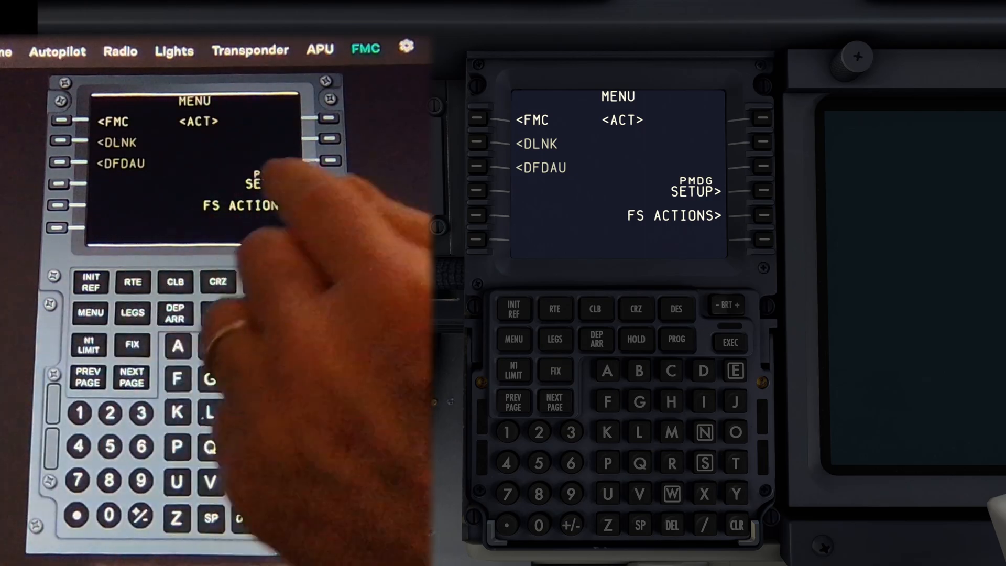
pyautogui.click(332, 215)
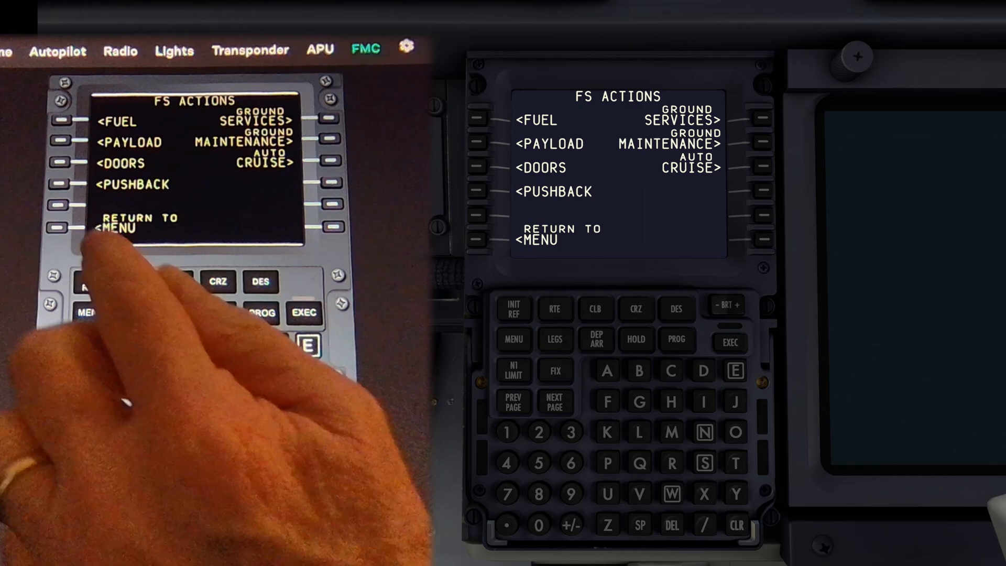
pyautogui.click(58, 227)
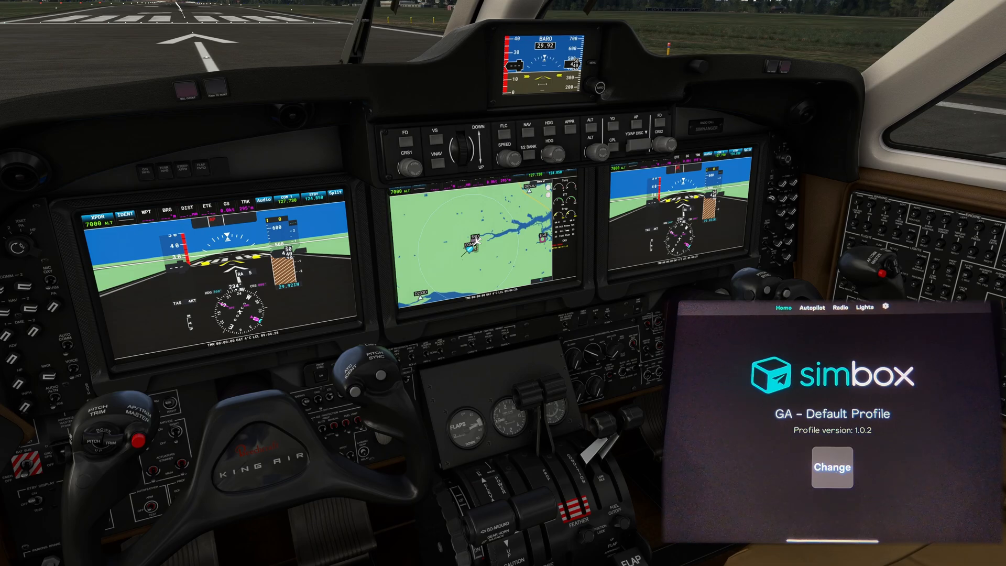
# Step: Browse the tablet's Autopilot and Radio pages, then land on the Lights page
pyautogui.click(811, 307)
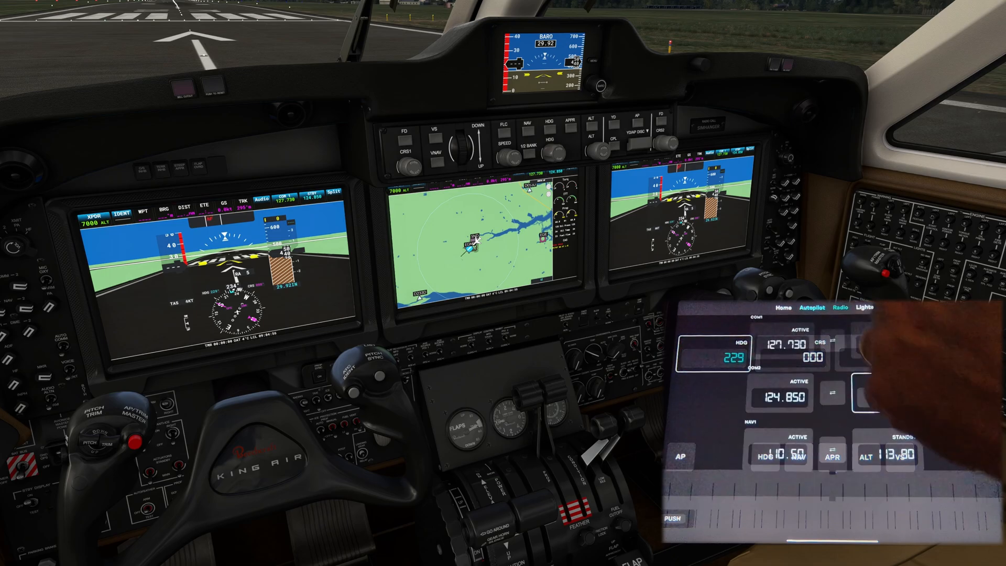
pyautogui.click(837, 307)
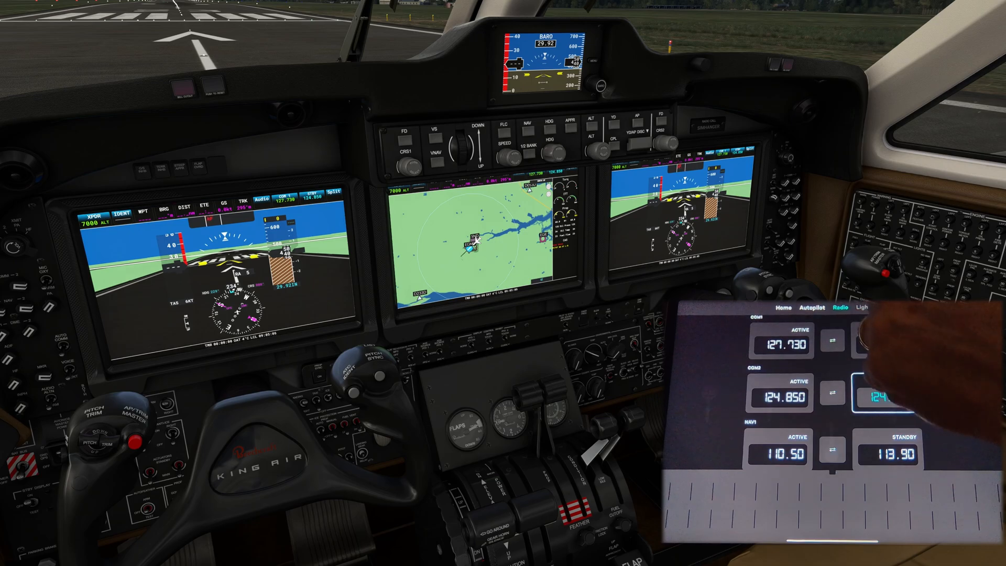
pyautogui.click(864, 307)
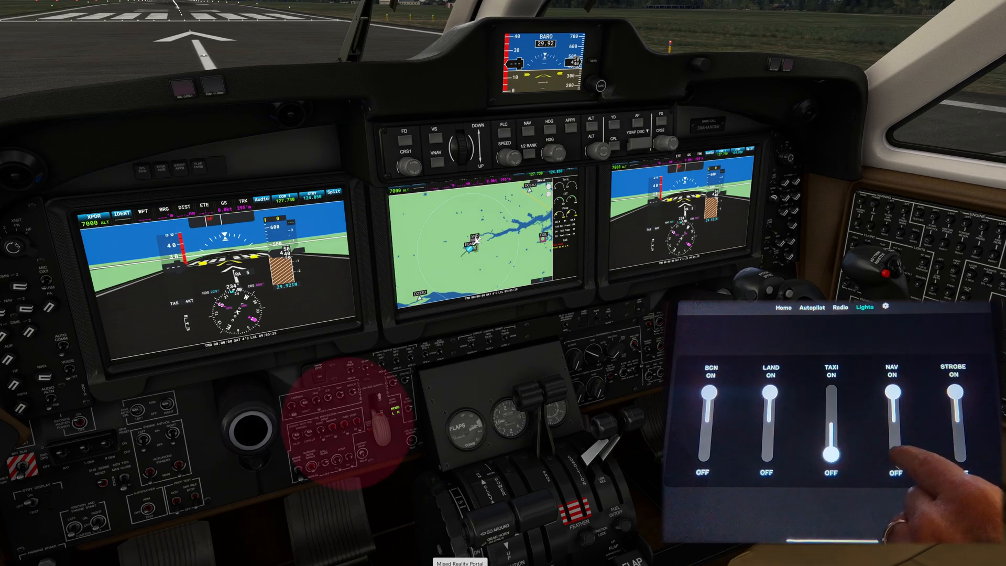
# Step: Slide the BCN slider down to OFF, leaving landing, nav and strobe on
pyautogui.click(893, 399)
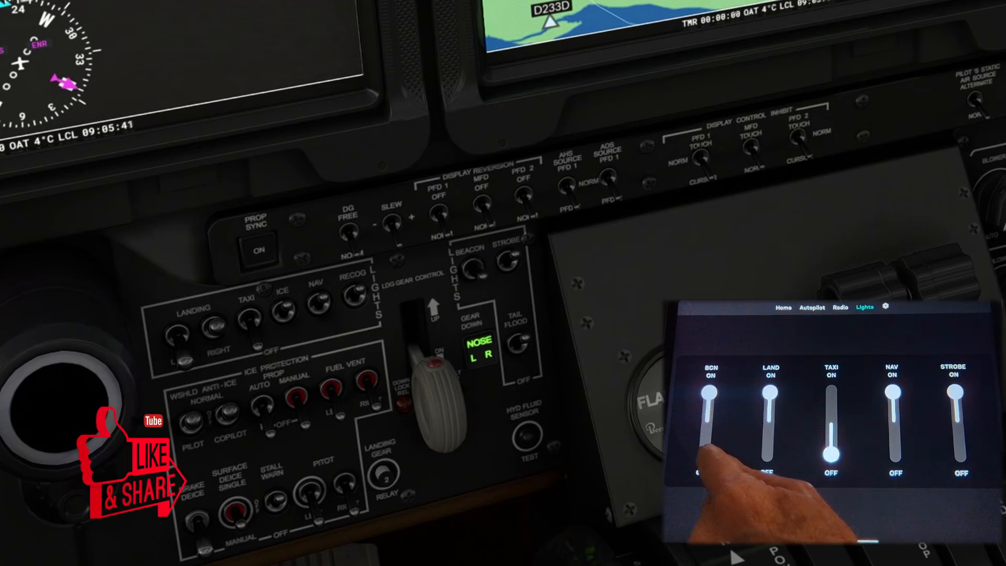
pyautogui.moveTo(706, 385); pyautogui.dragTo(706, 456)
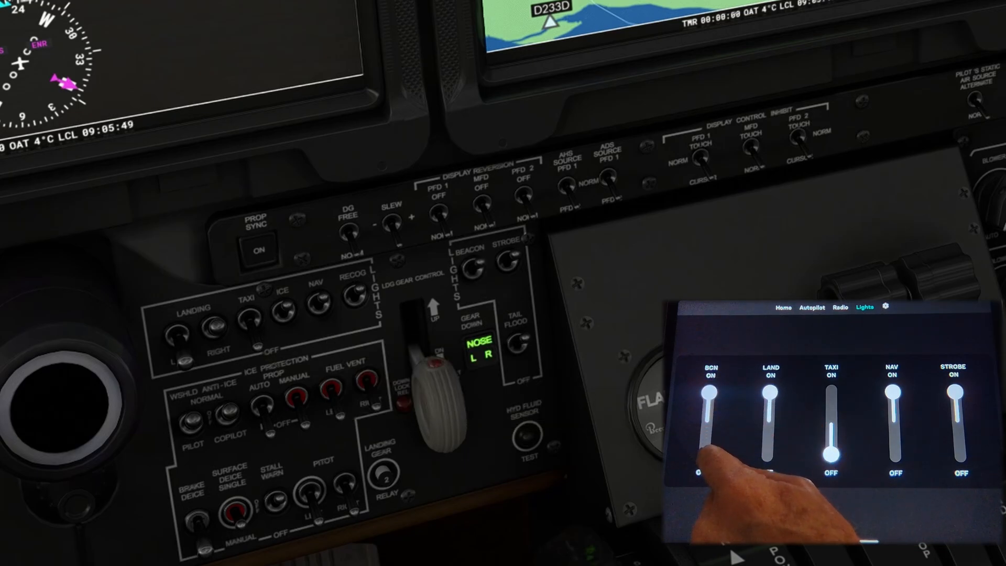
pyautogui.moveTo(709, 385); pyautogui.dragTo(702, 455)
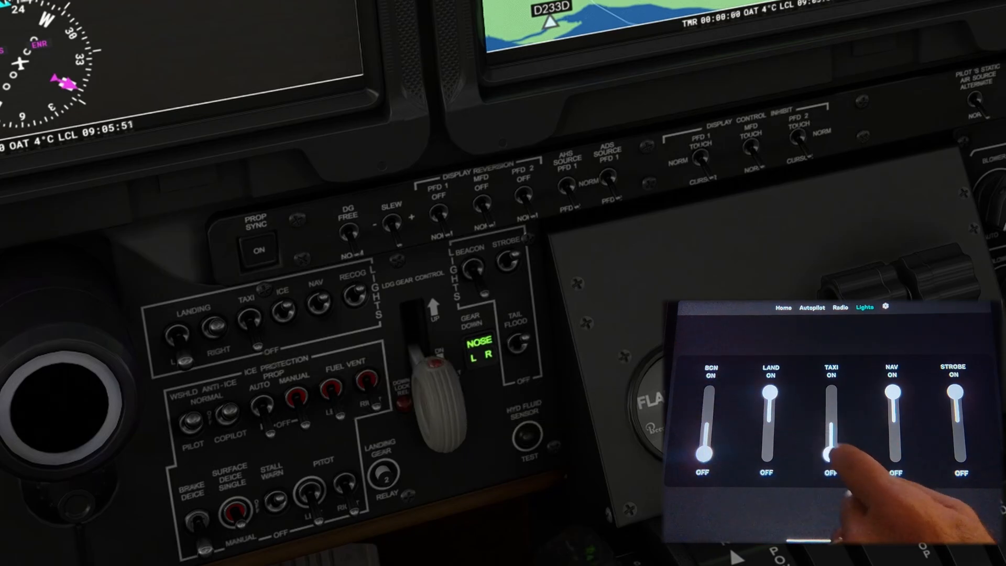